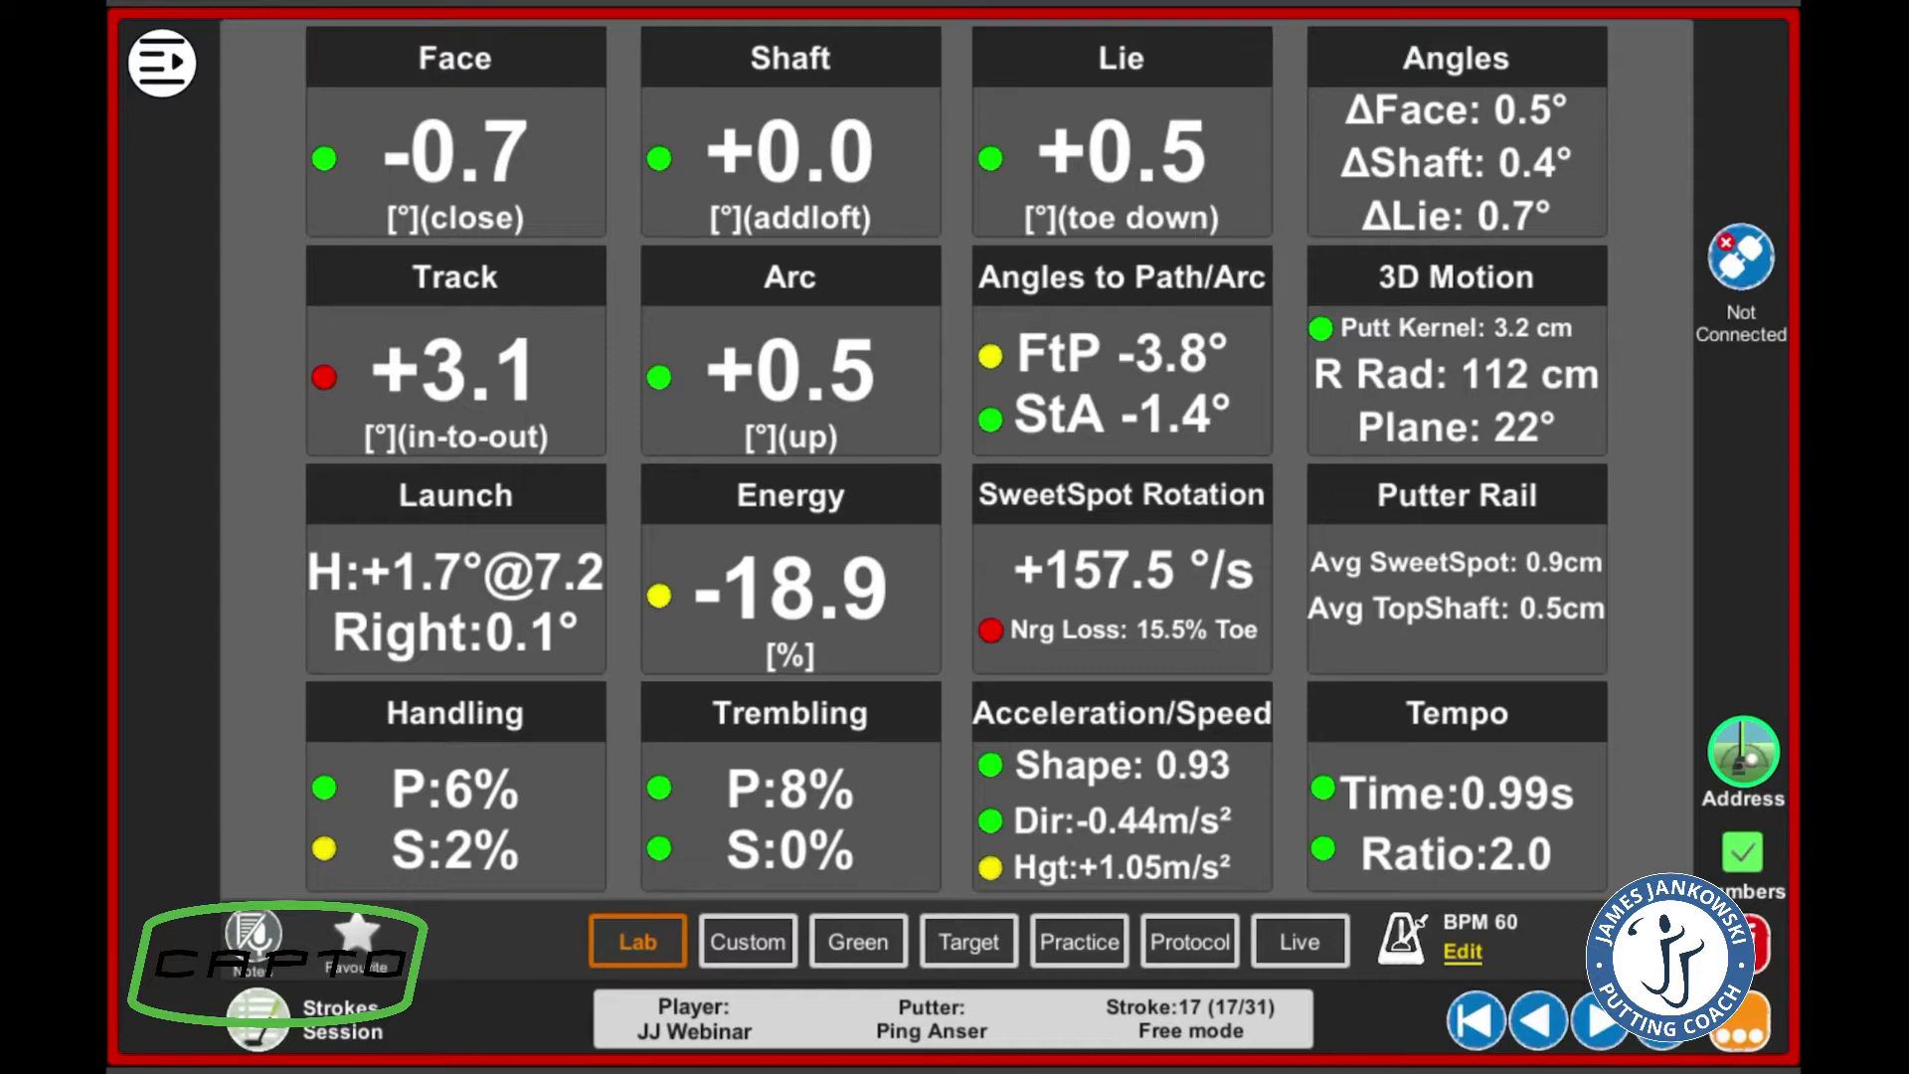
# Show the Face angle graph for stroke 17 with address, inversion +5.0° and impact -0.7°
pyautogui.click(453, 58)
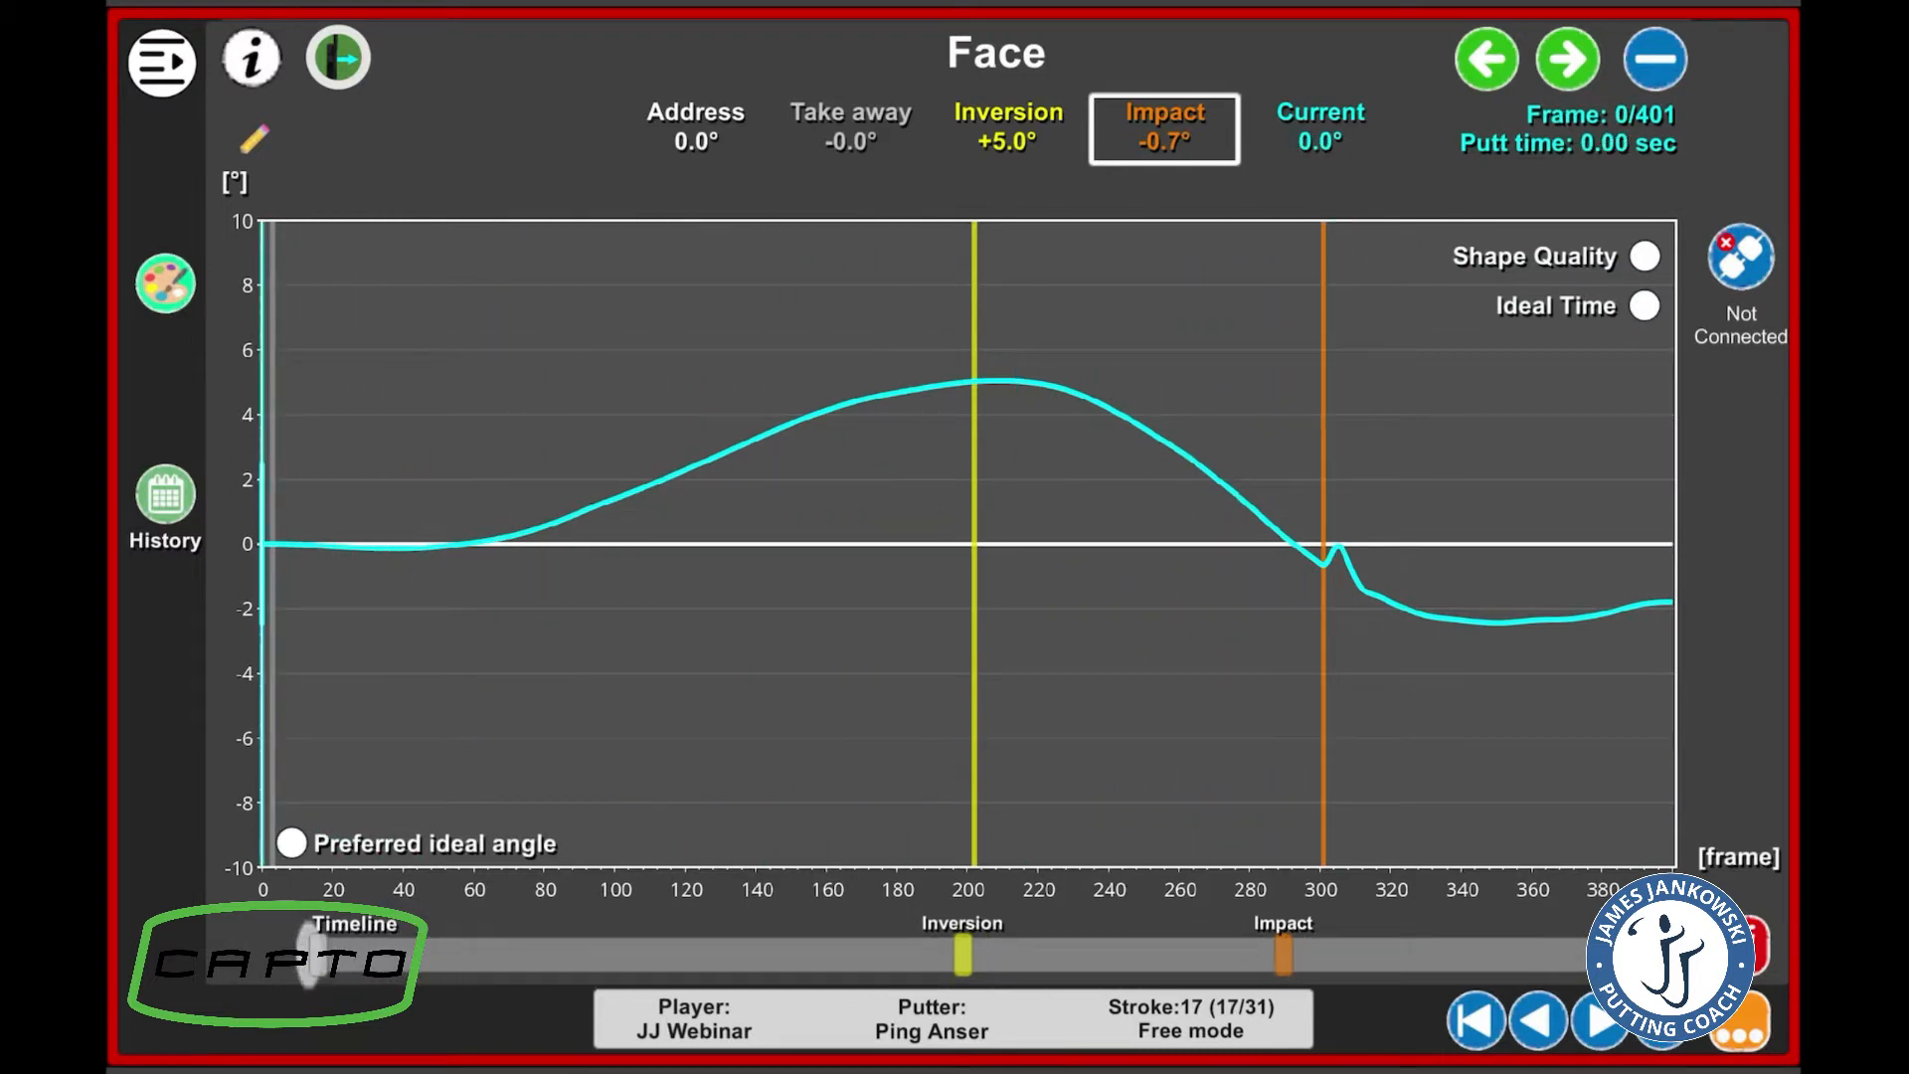
# Advance to the Shaft angle graph comparing current and optimal shaft curves, inversion -10.6°
pyautogui.click(336, 58)
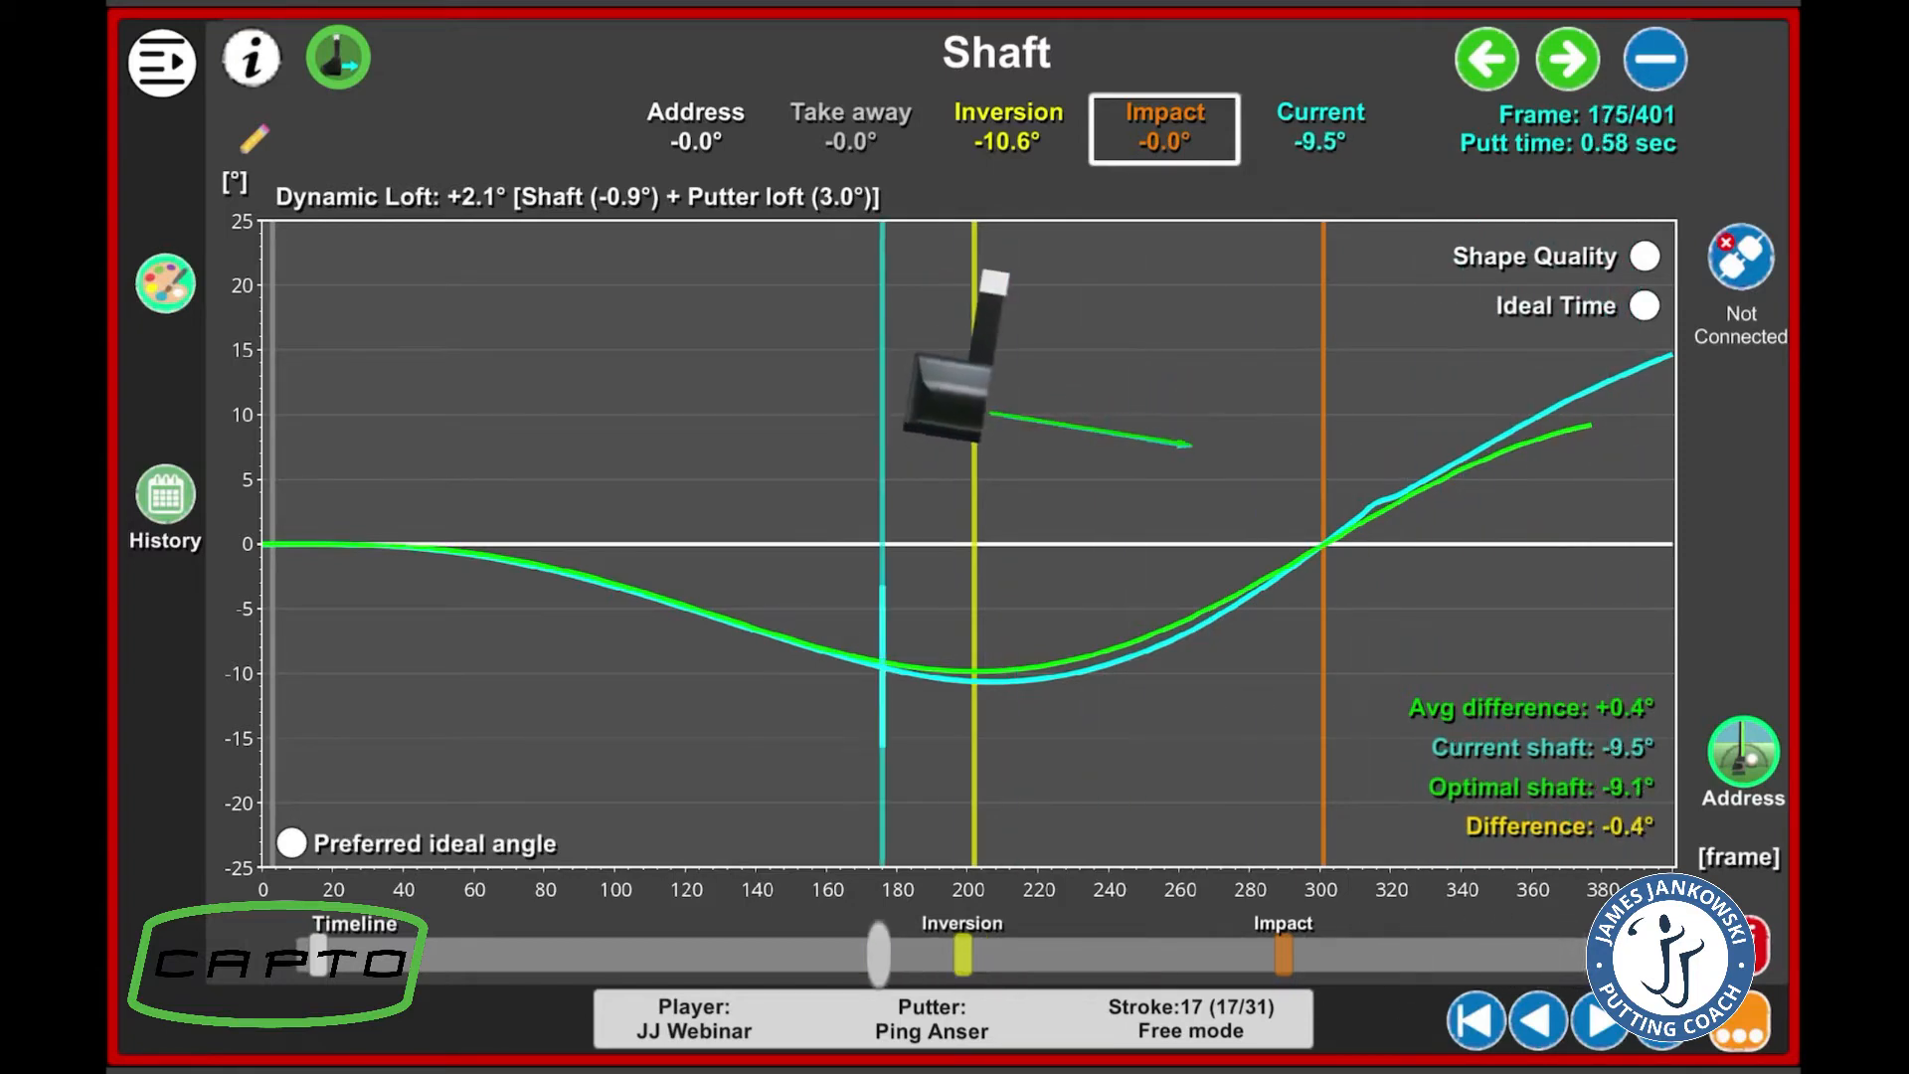
# Advance to the Lie angle graph showing inversion +1.0°, impact +0.5°, +0.7° from optimal
pyautogui.click(1474, 1021)
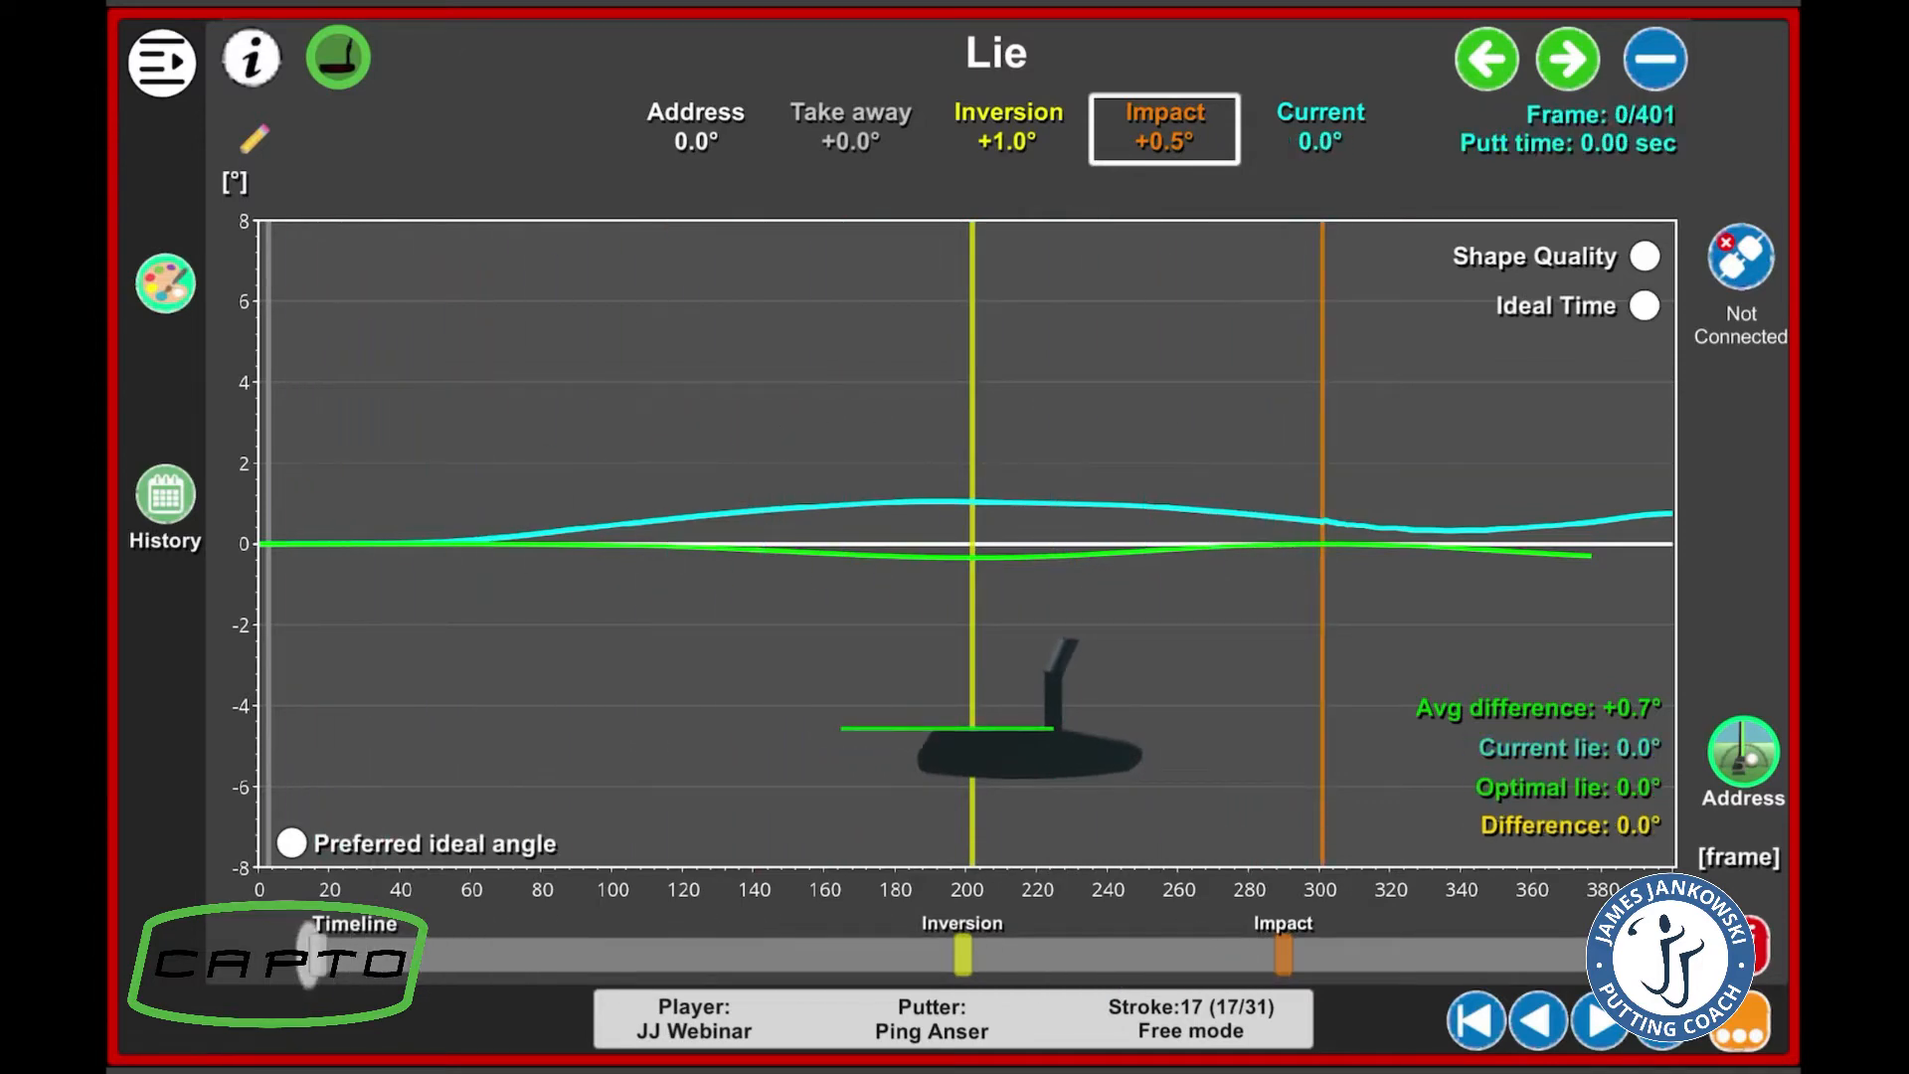
# Show the Track view for stroke 17 with the track line hidden, leaving only the path
pyautogui.click(161, 62)
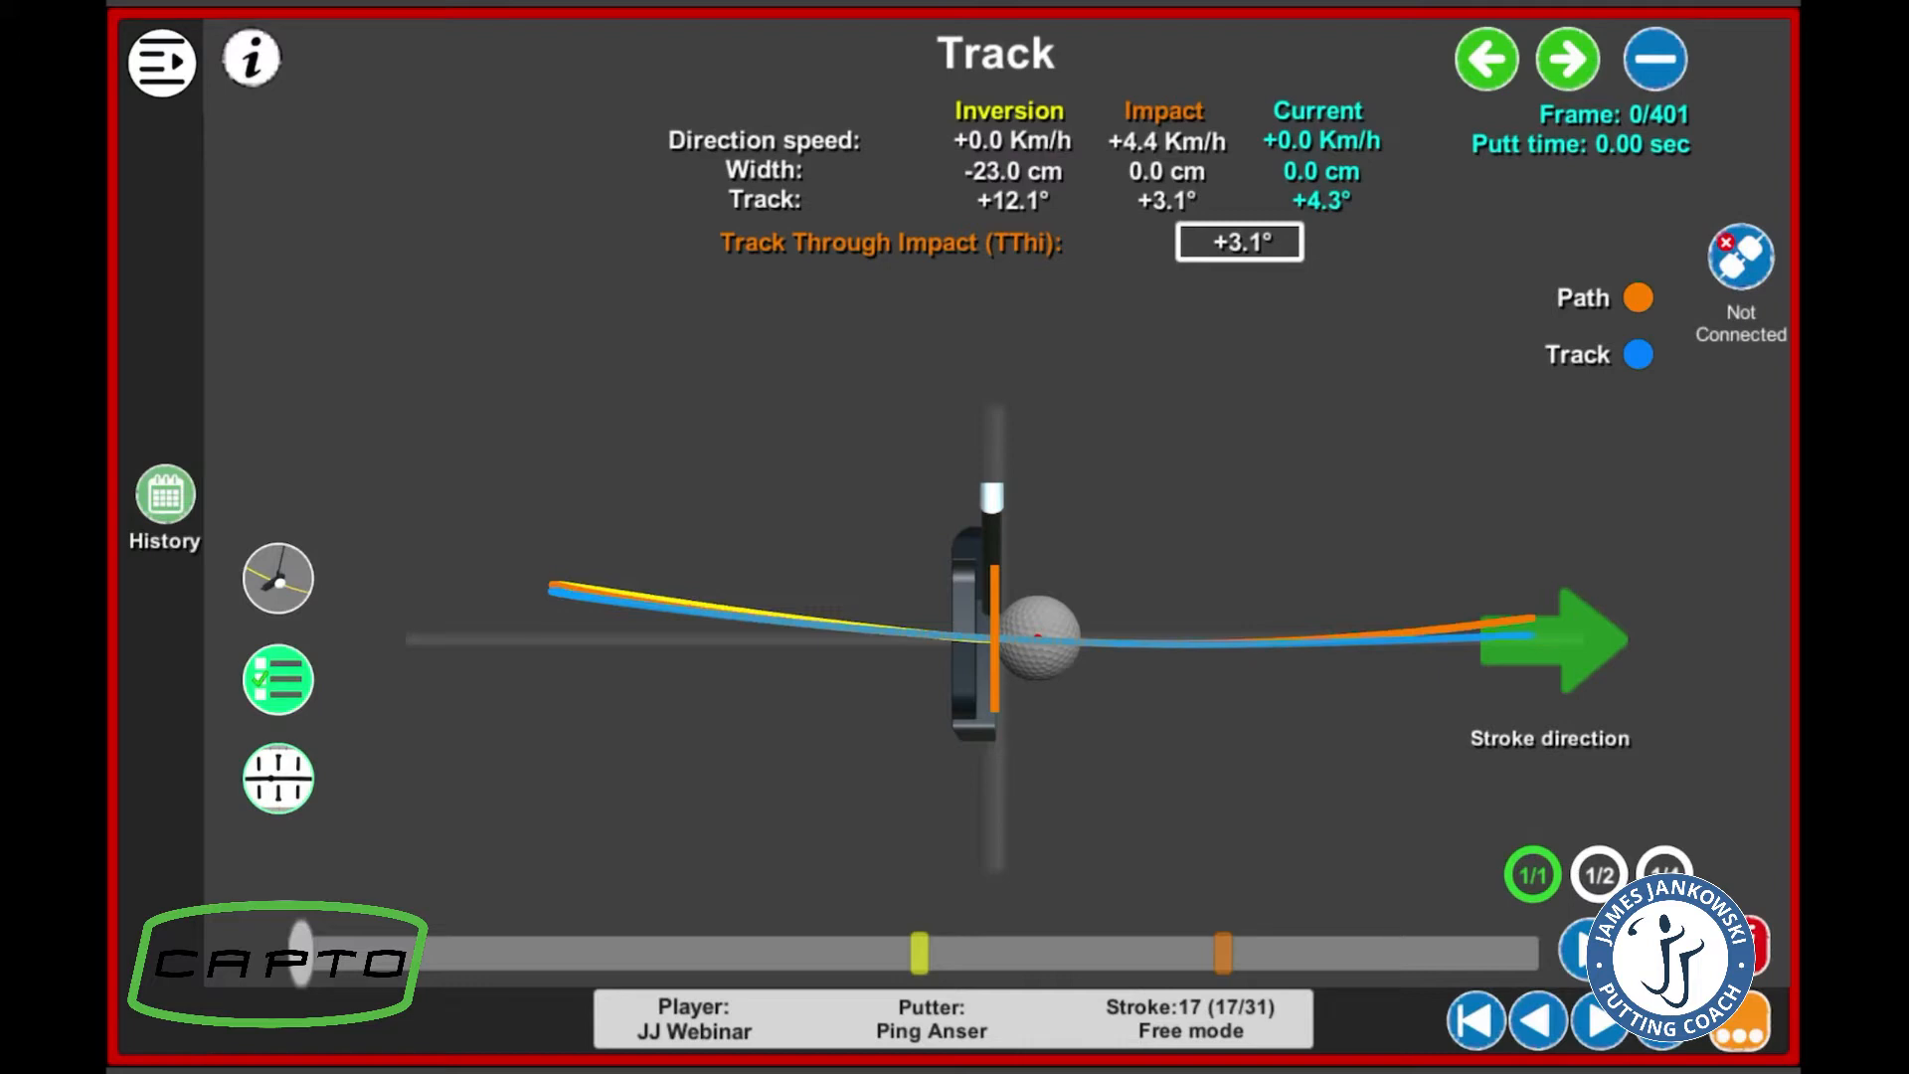
pyautogui.click(1637, 354)
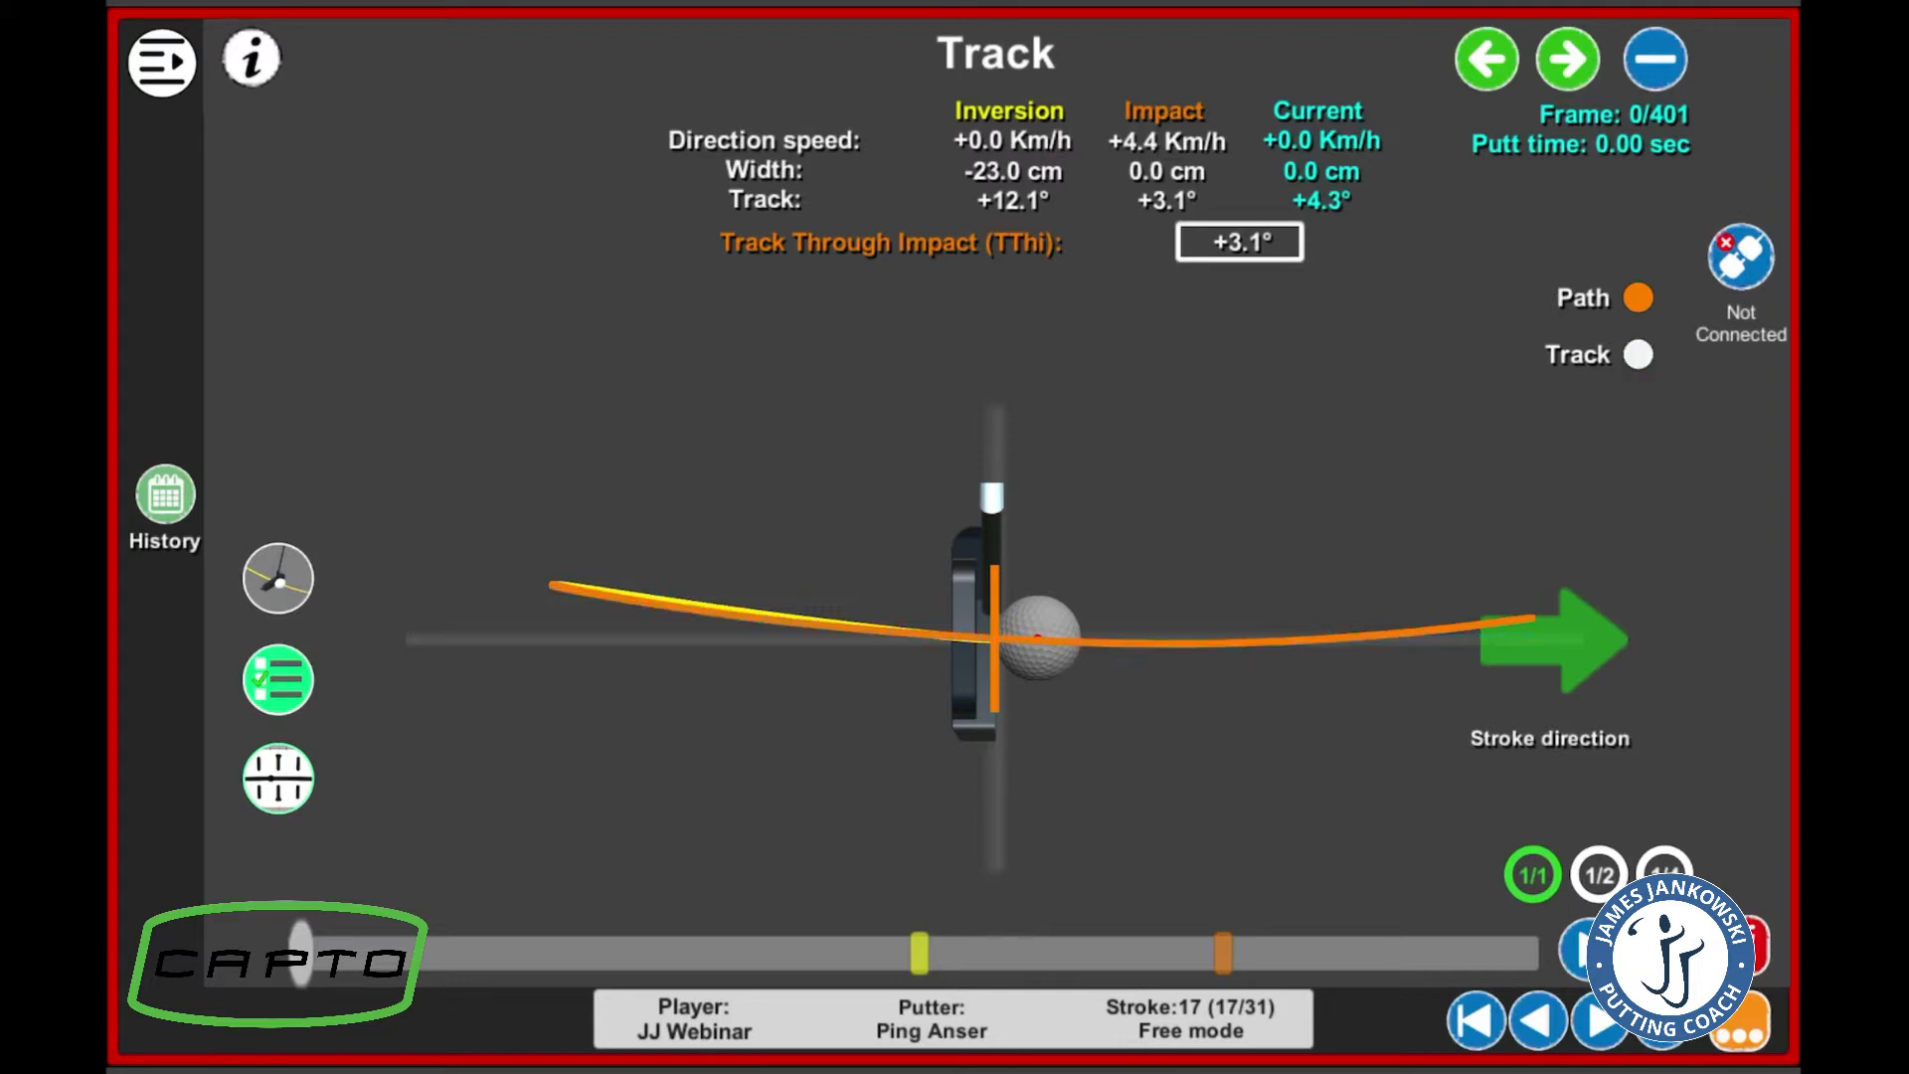
# Advance to the Arc view for stroke 18, arc through impact +1.3°, low point -3.3 cm
pyautogui.click(1637, 354)
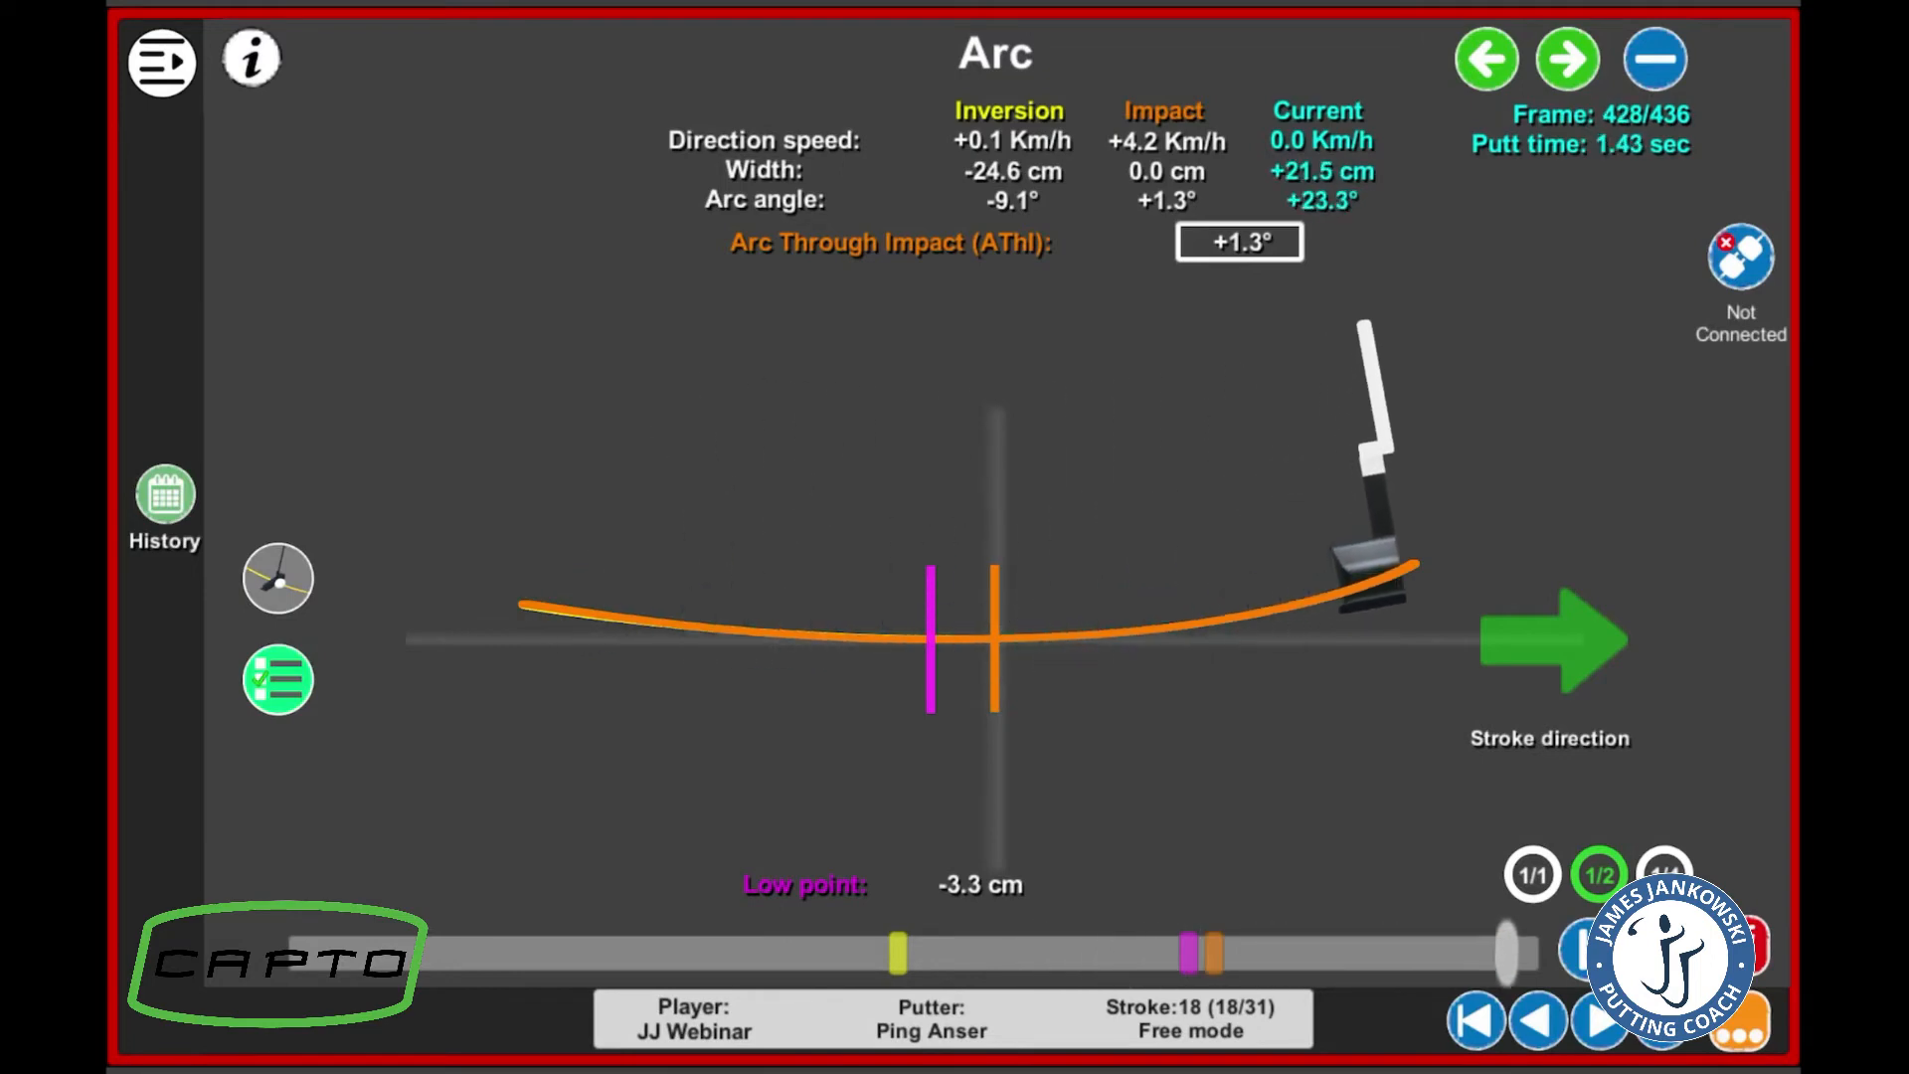
# Switch the arc to Side View, then go back to stroke 18's dashboard (face -0.4°, tempo 1.07 s)
pyautogui.click(278, 678)
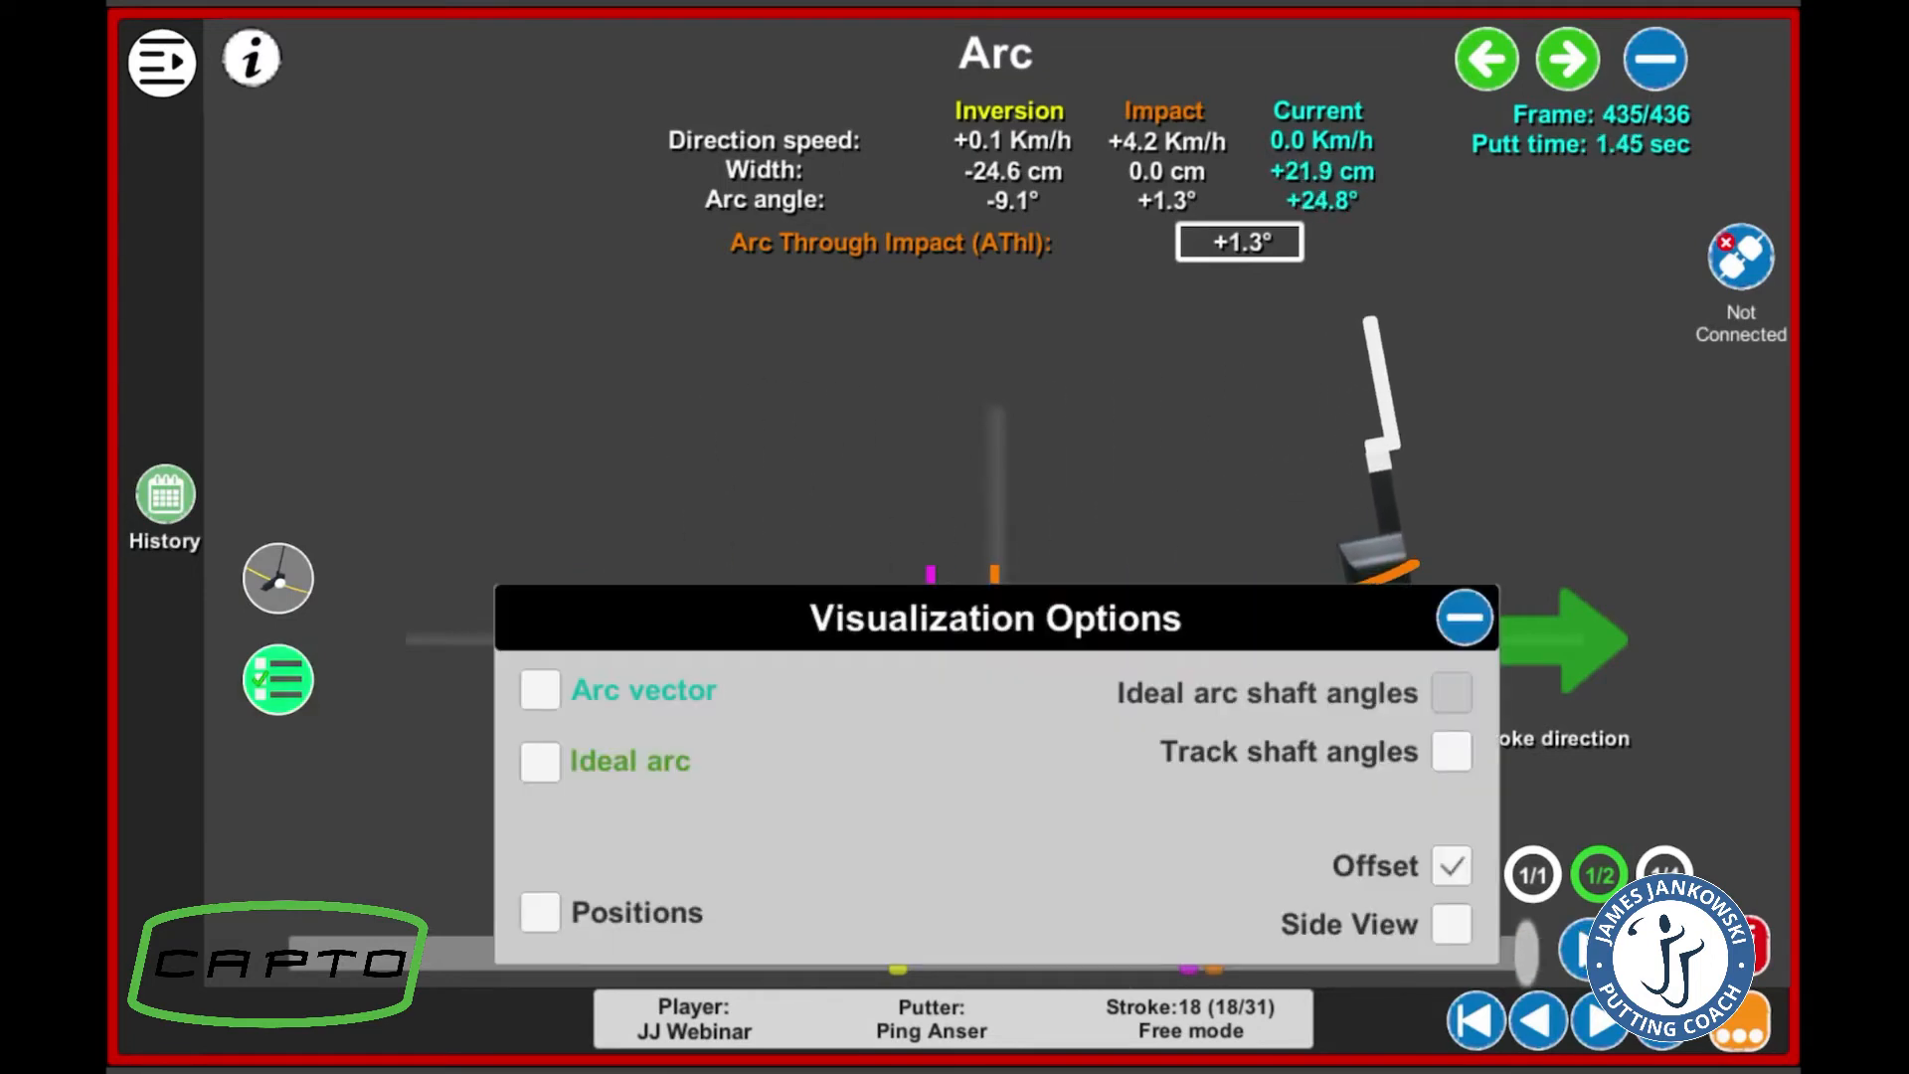
pyautogui.click(1466, 618)
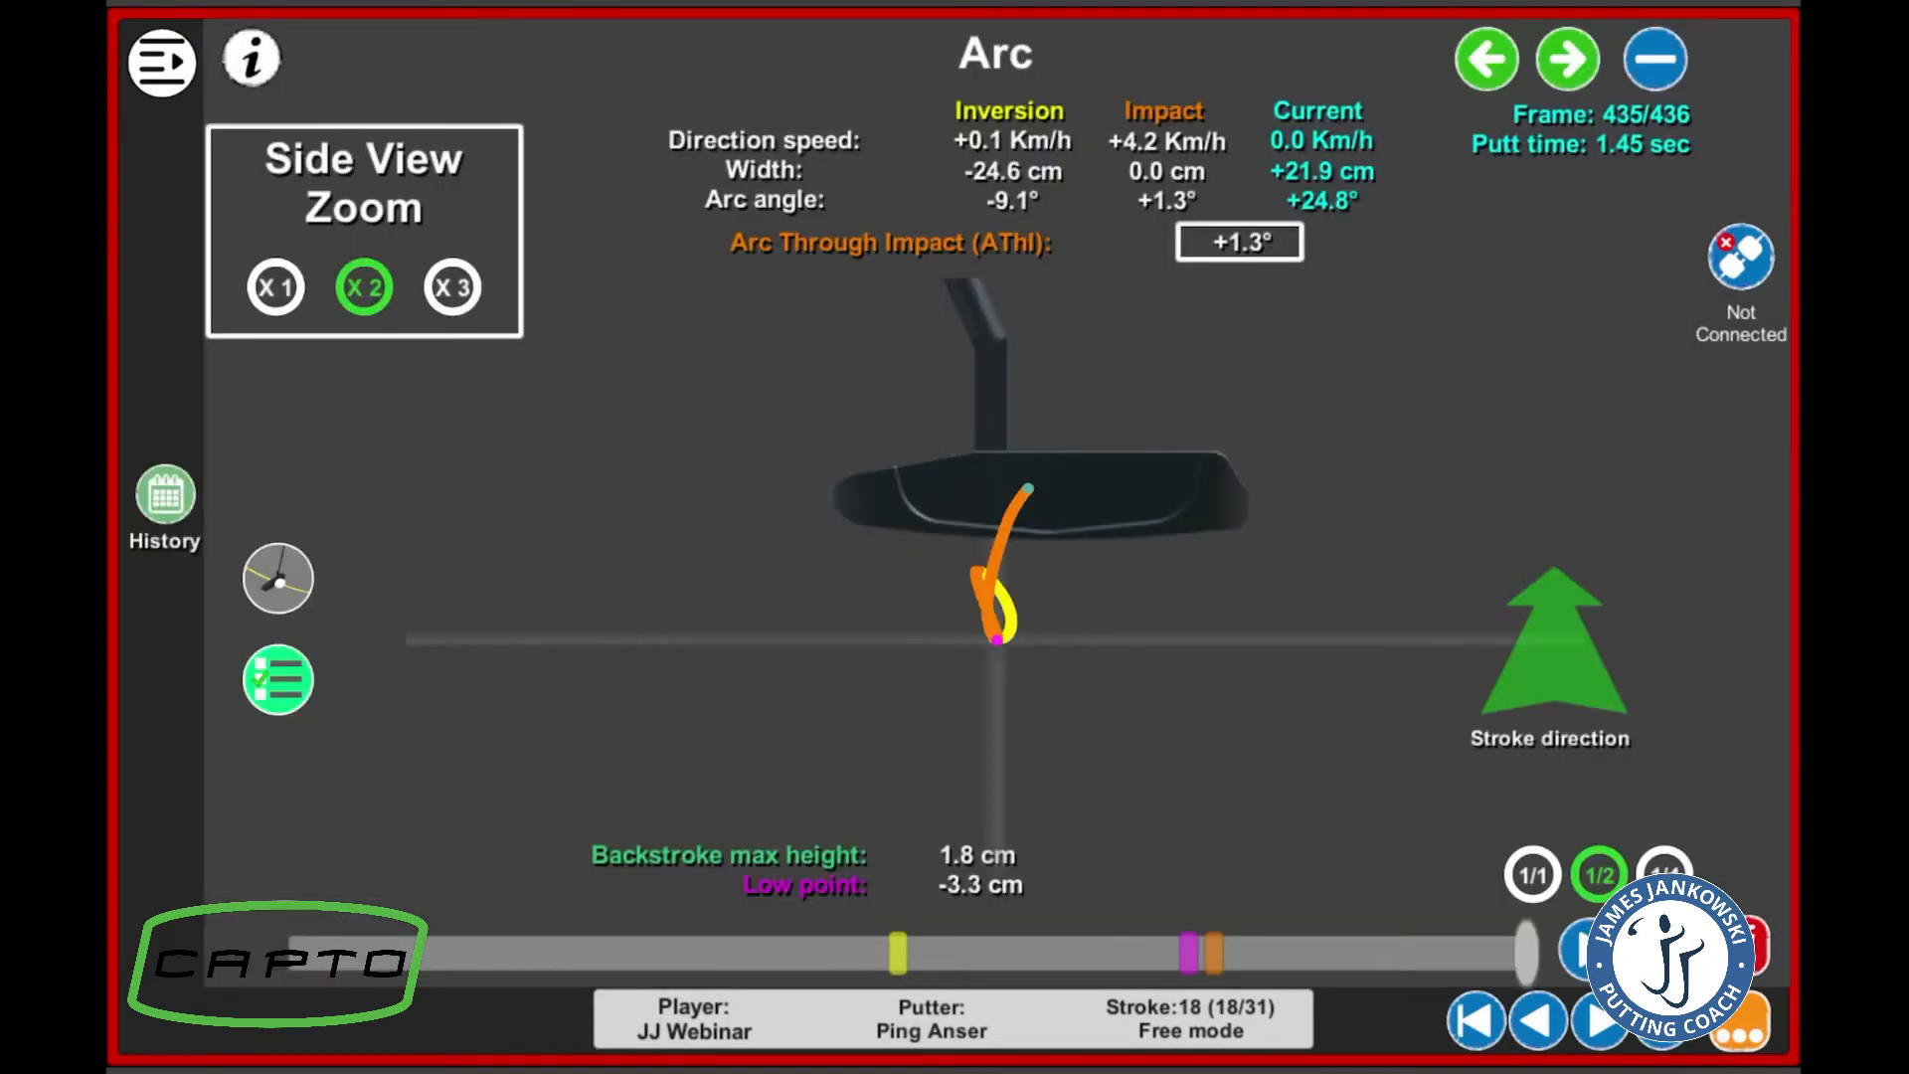
pyautogui.click(279, 681)
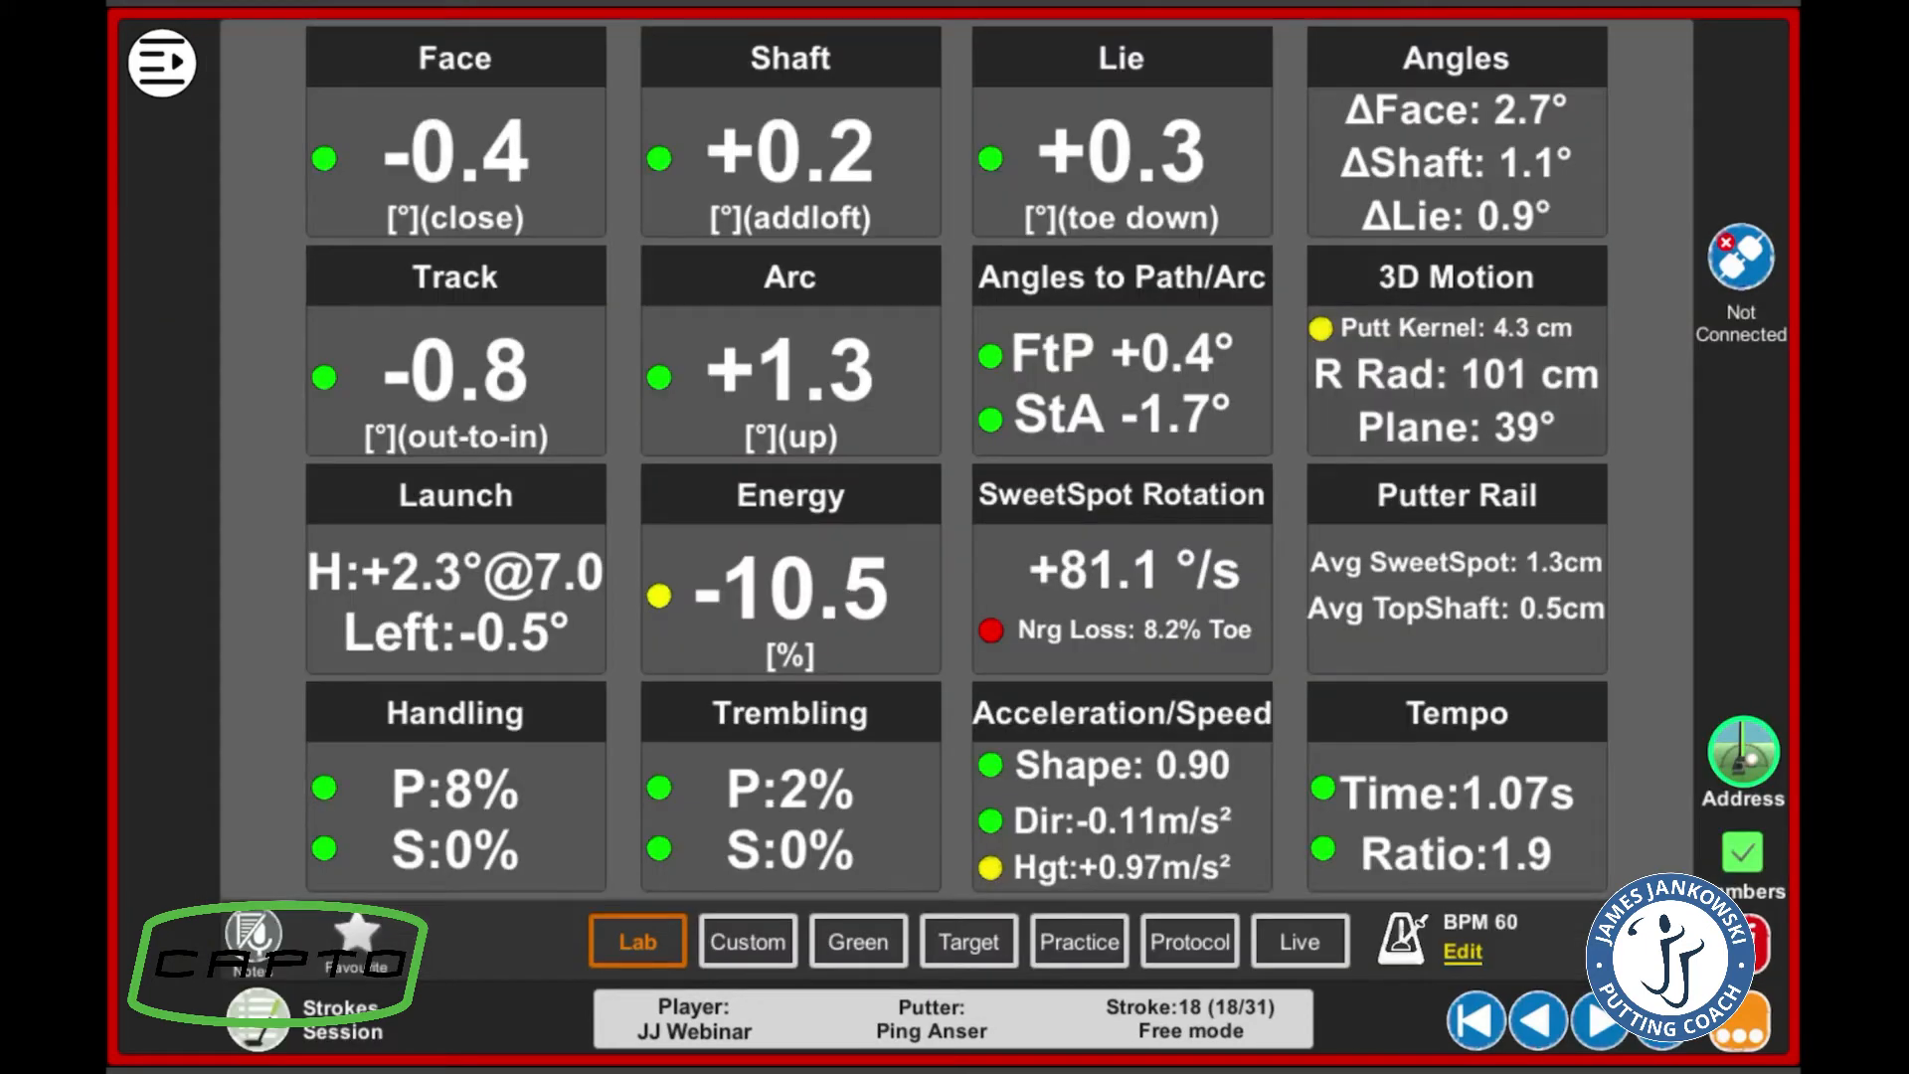
pyautogui.click(1452, 276)
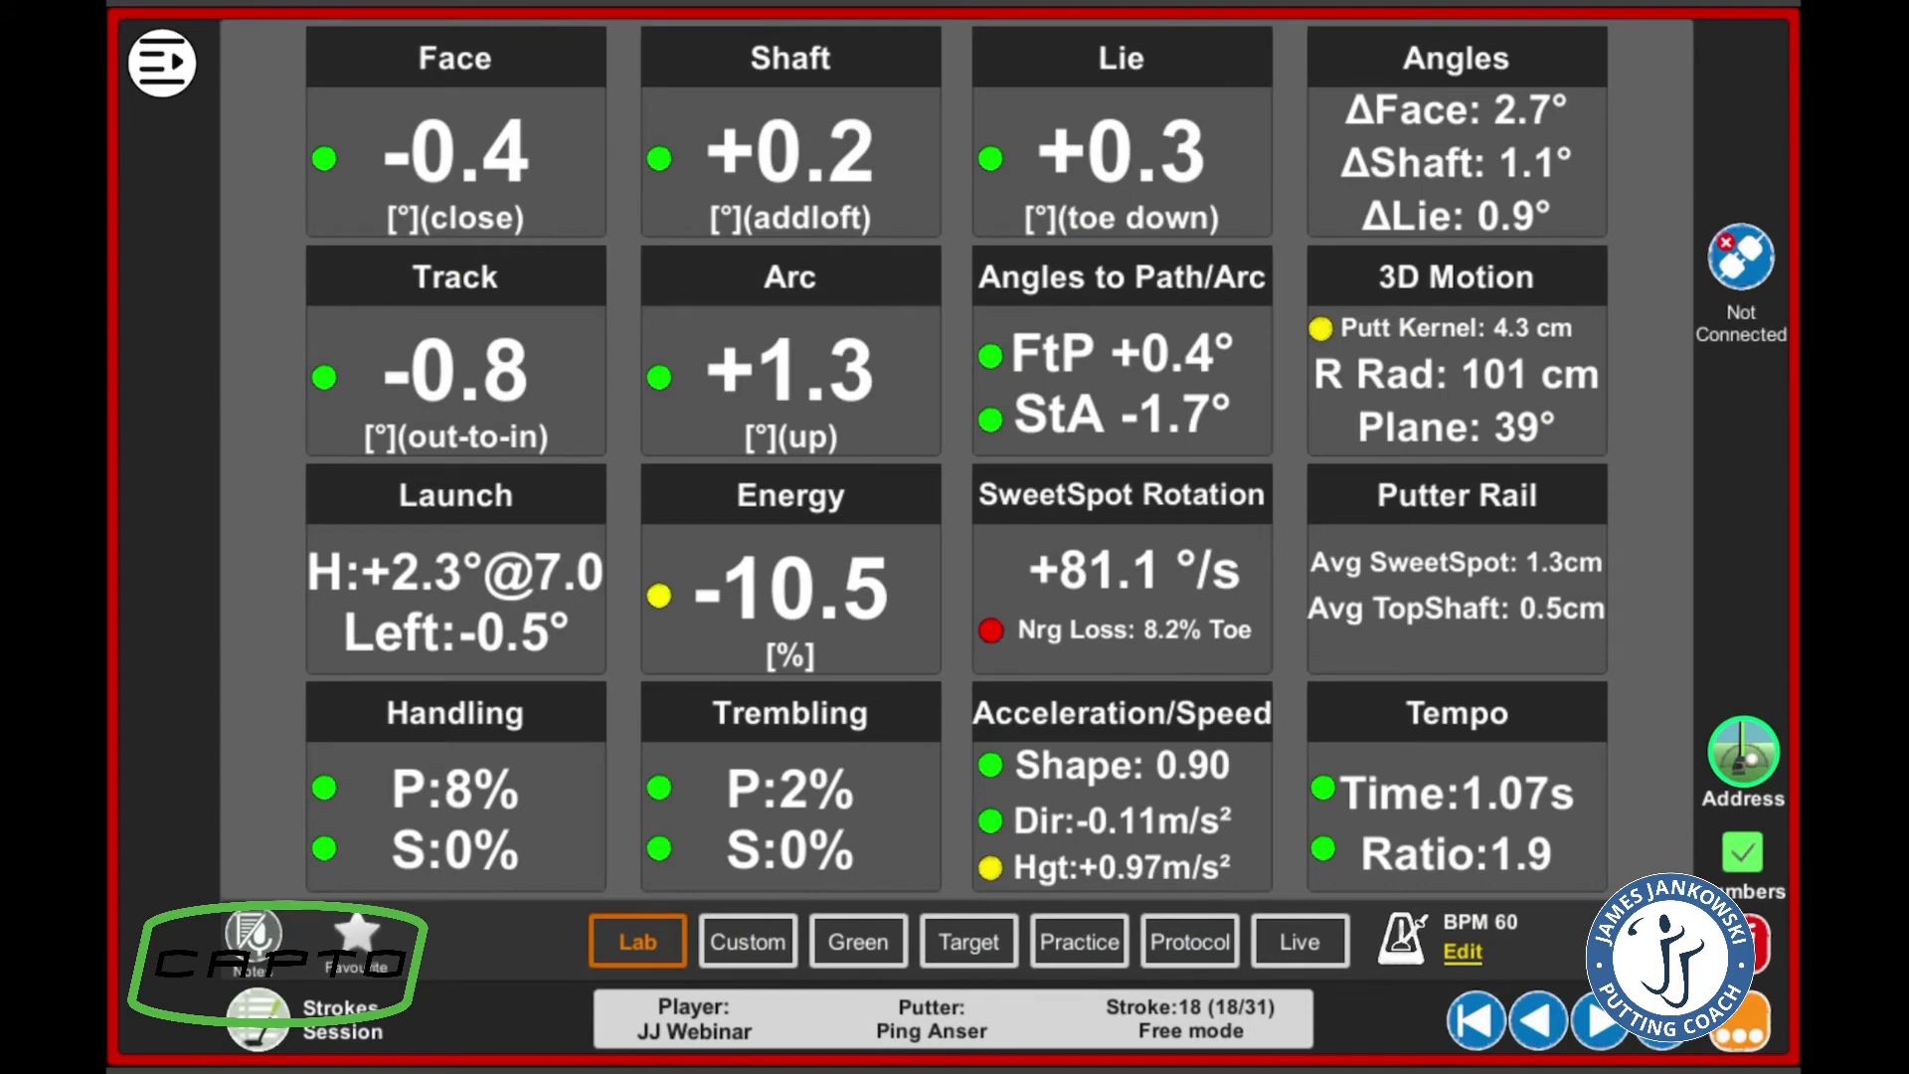
pyautogui.click(789, 589)
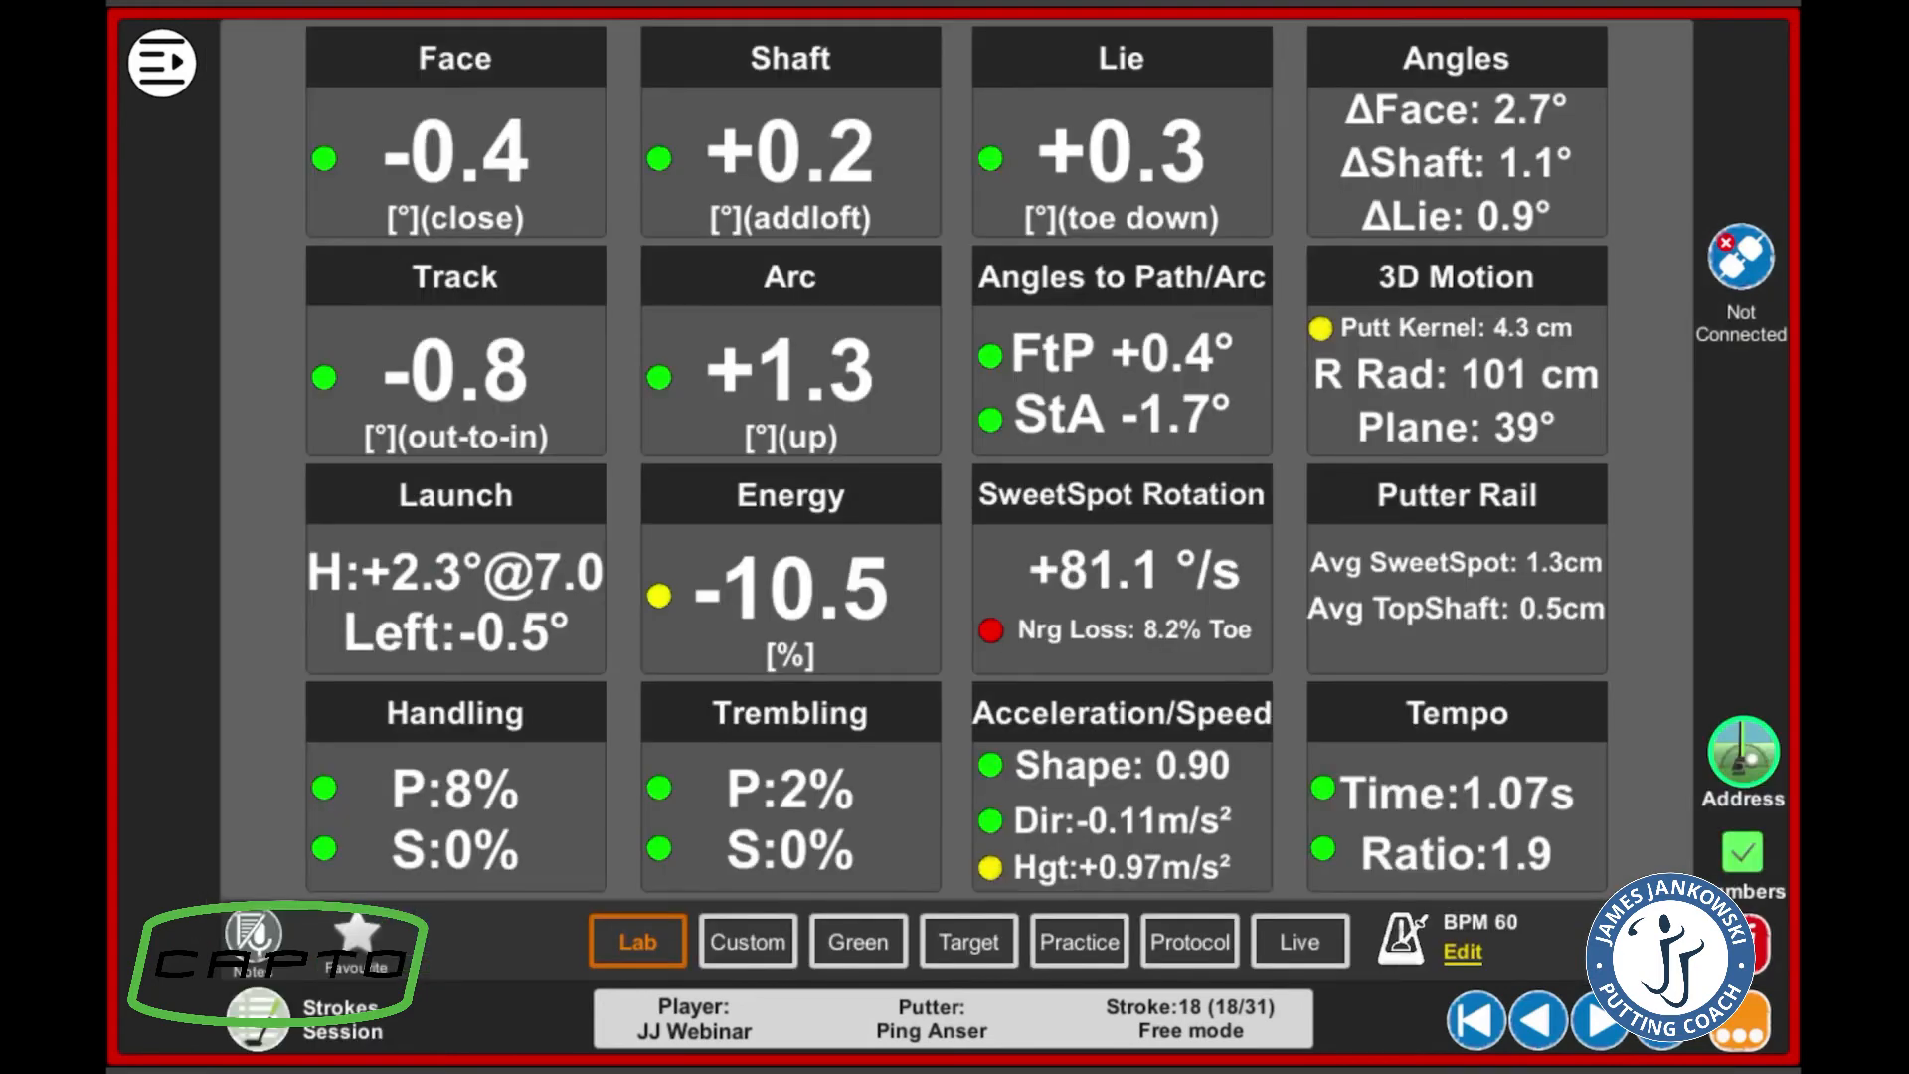
# View SweetSpot Rotation (face twist 81.1°/s) with Shaft curve added and Lie hidden, then return to the dashboard
pyautogui.click(1118, 567)
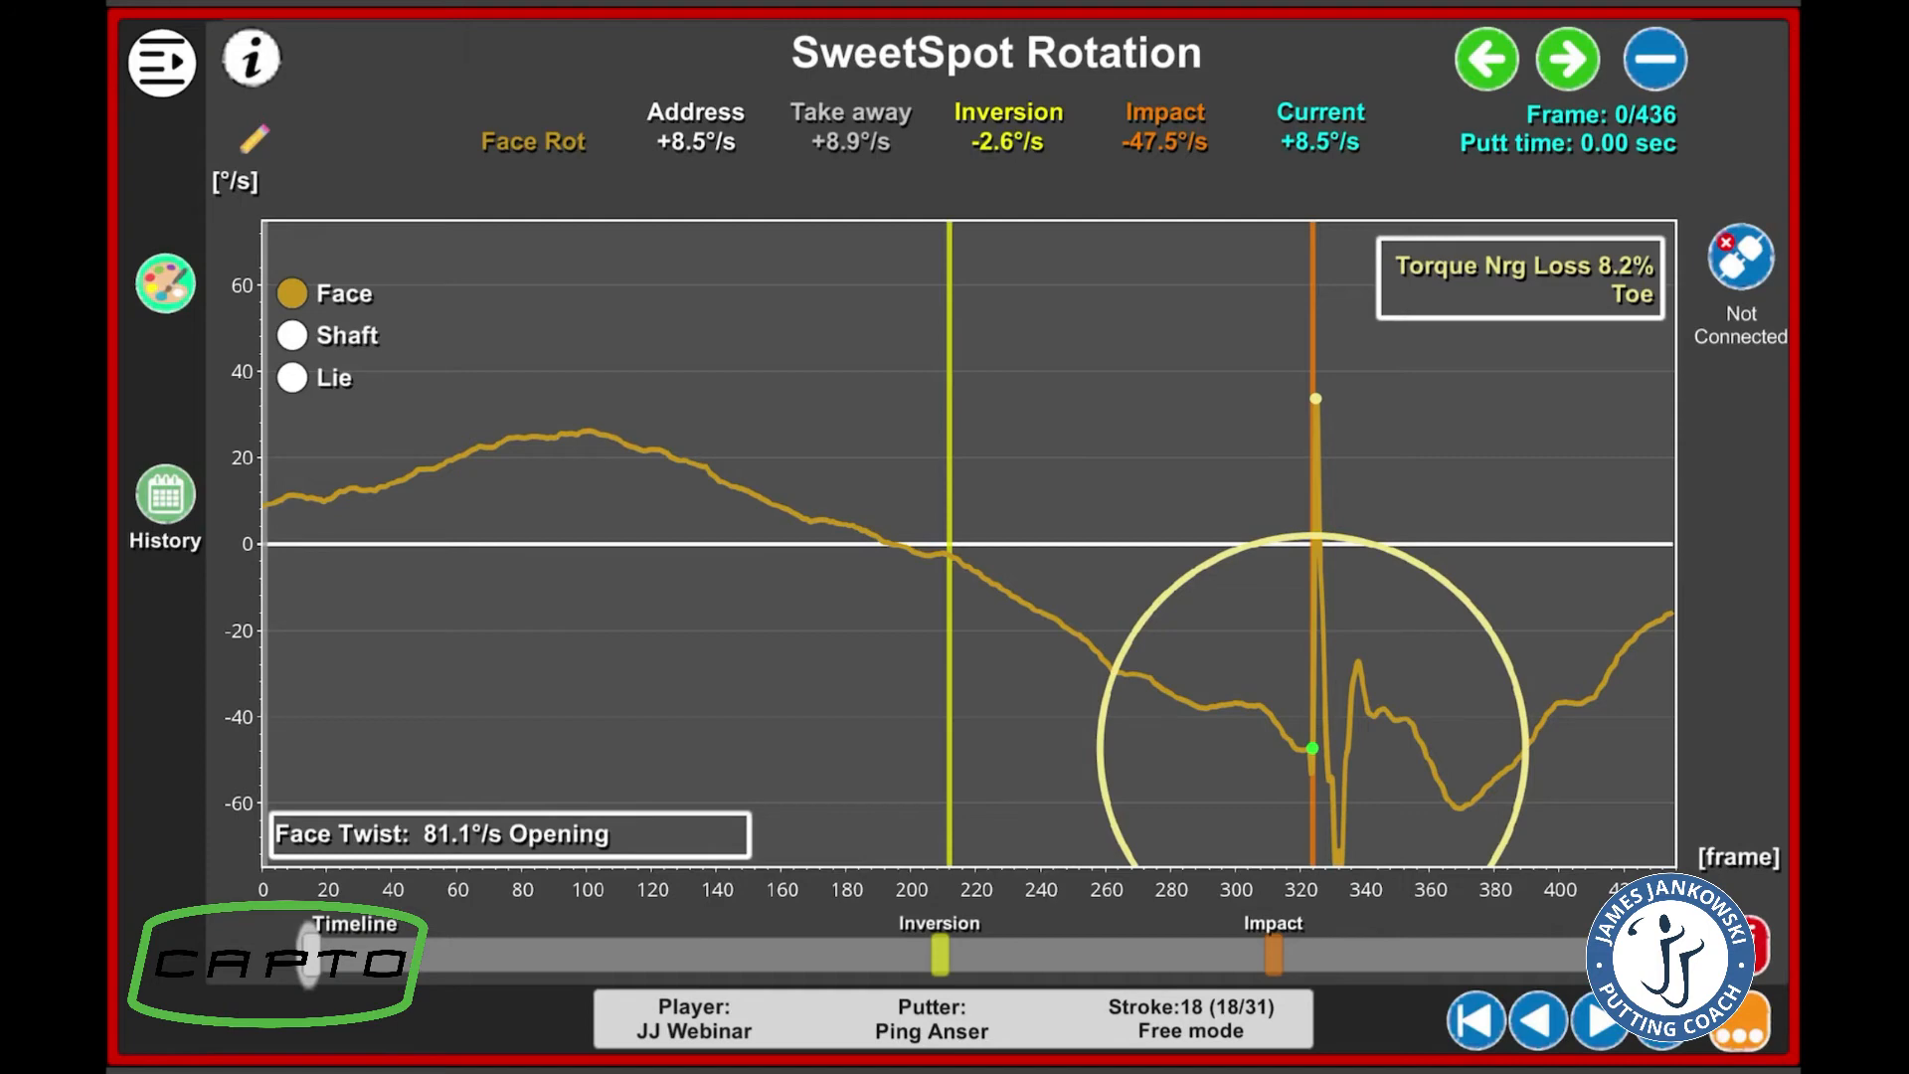
pyautogui.click(290, 334)
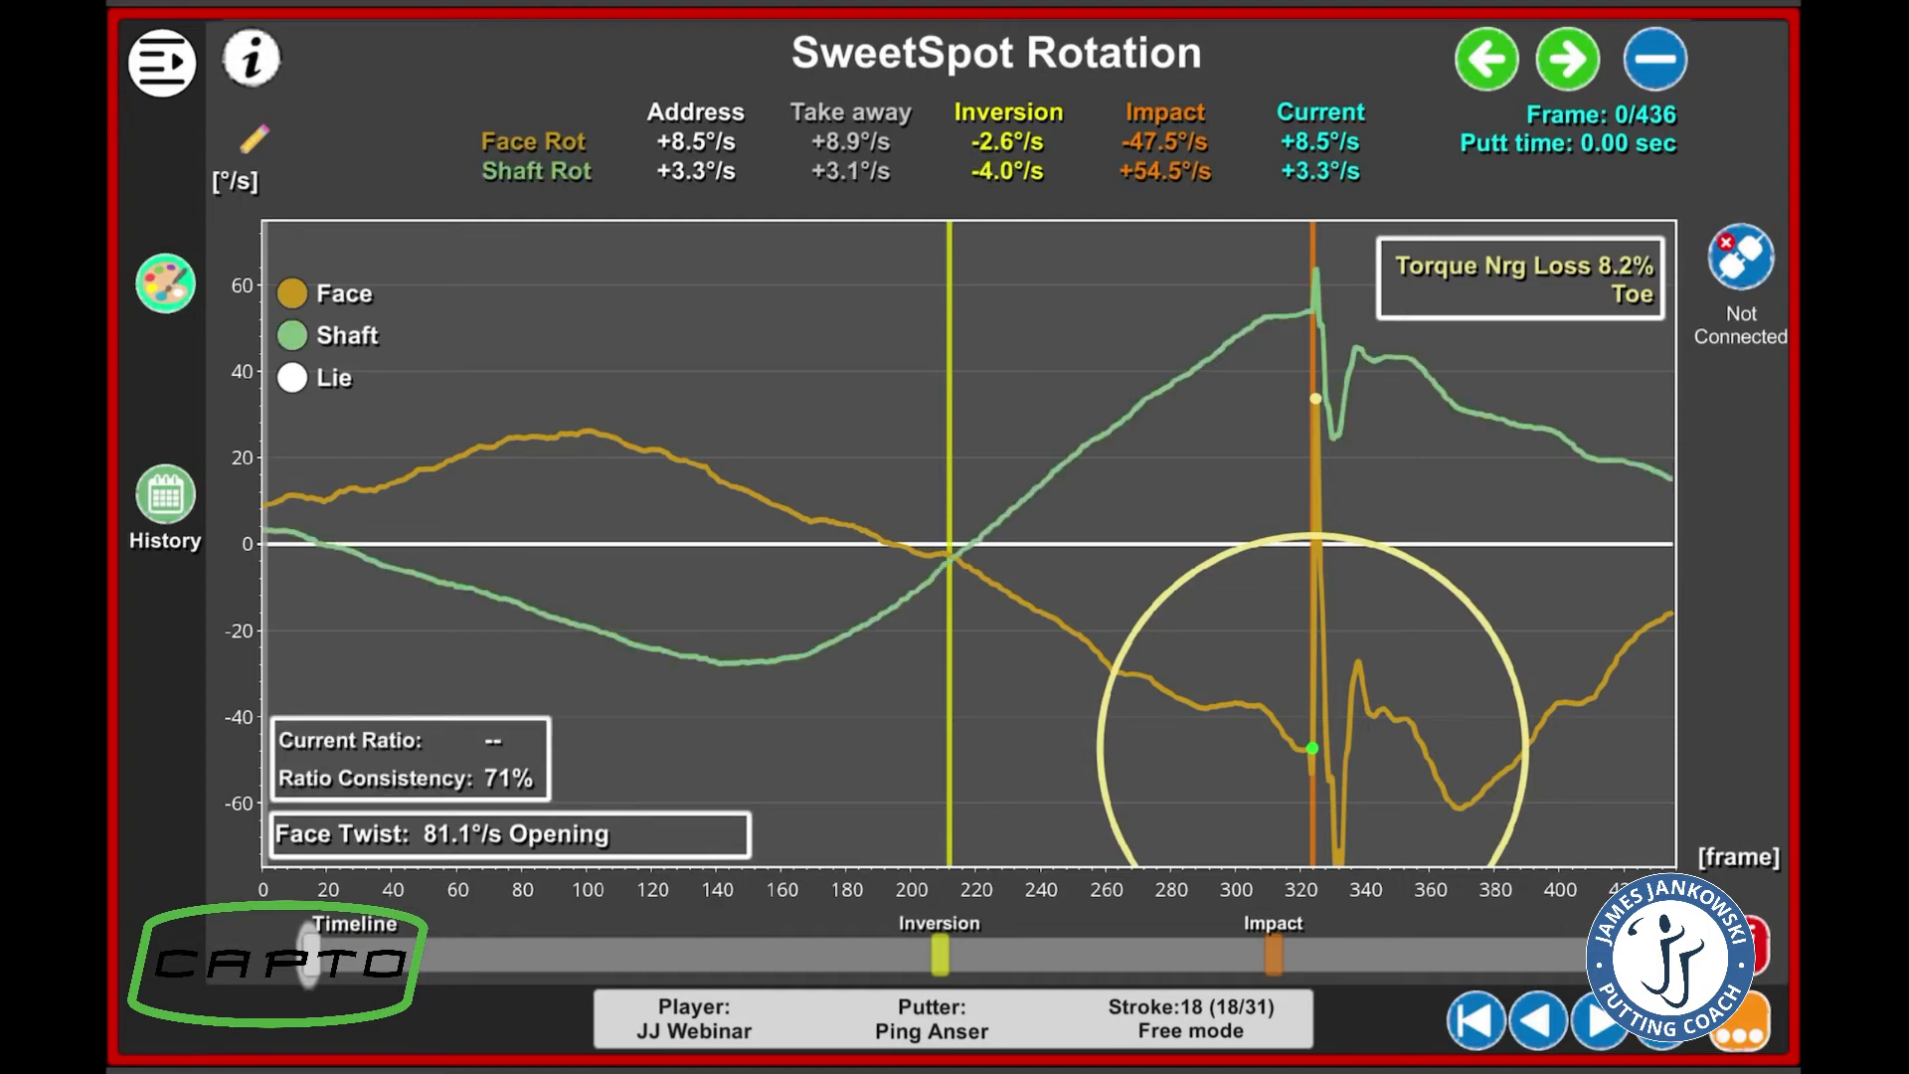
pyautogui.click(291, 378)
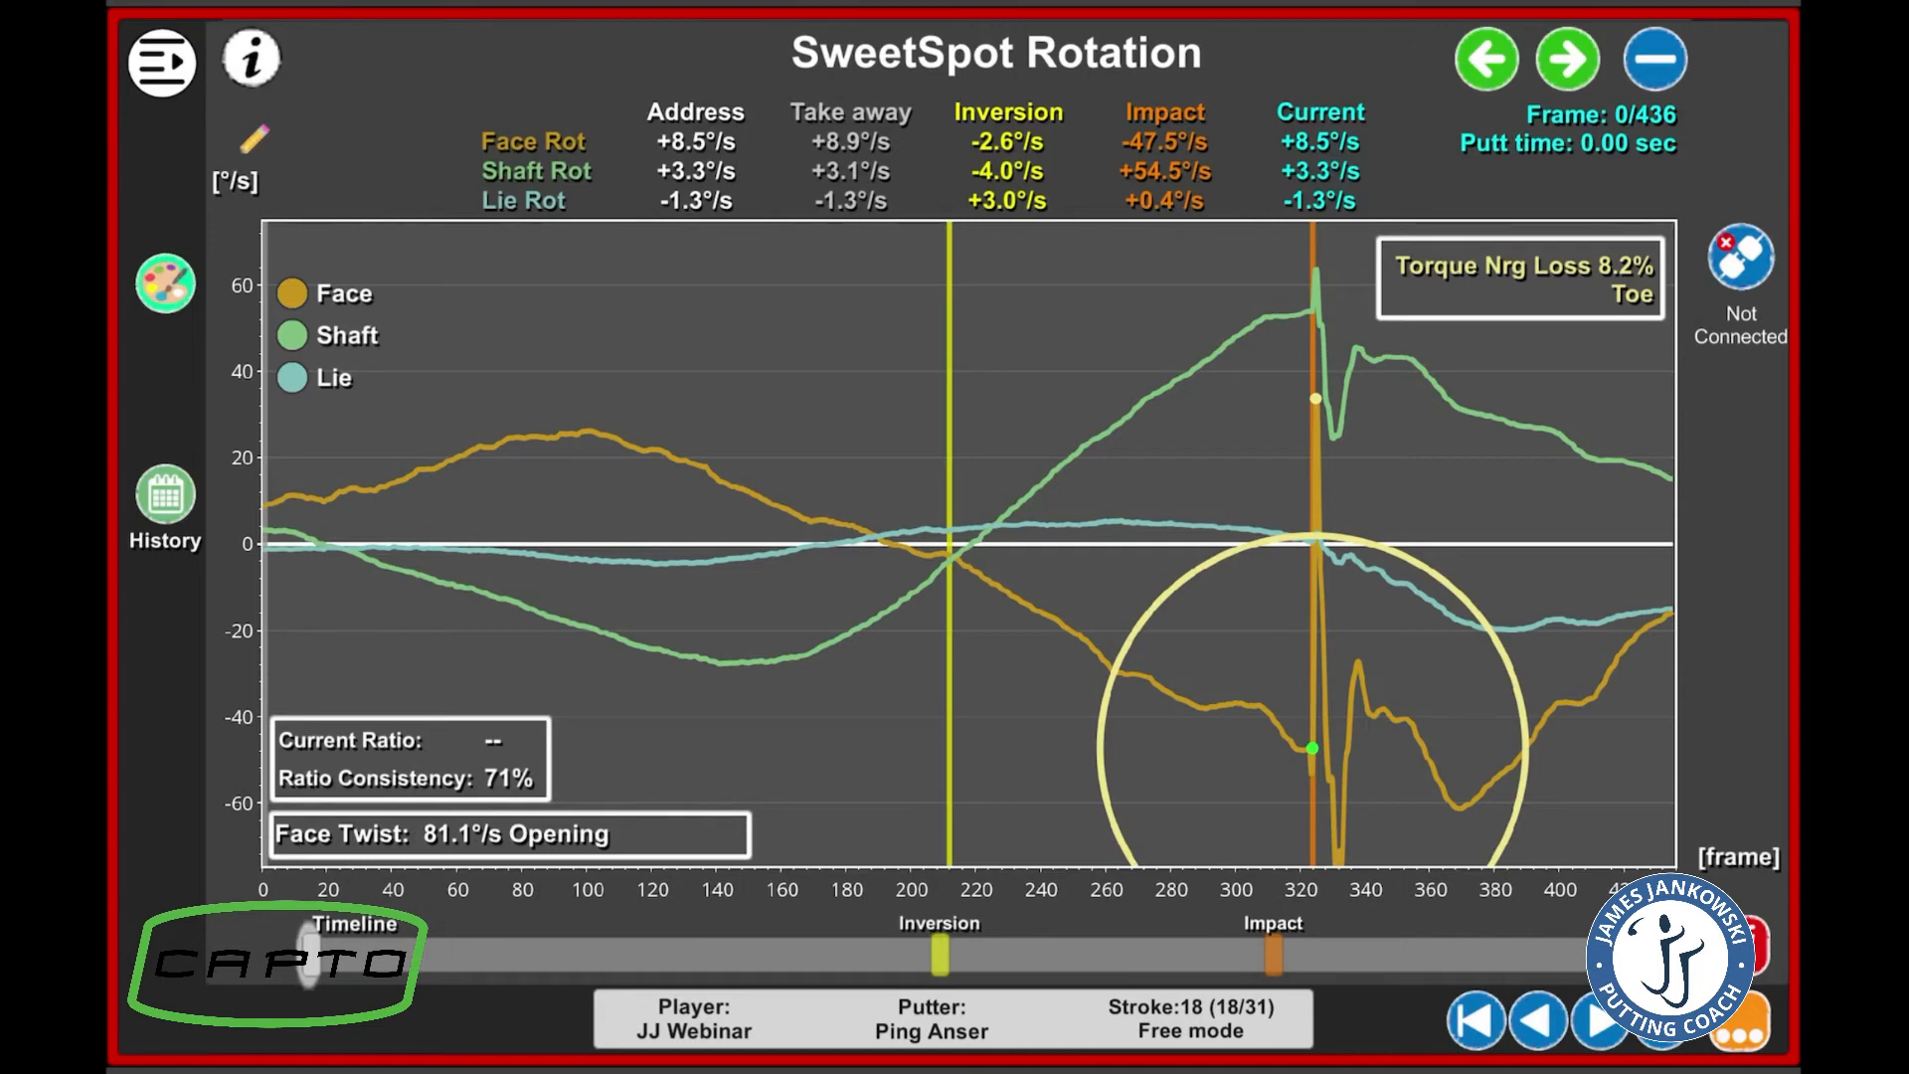
pyautogui.click(292, 378)
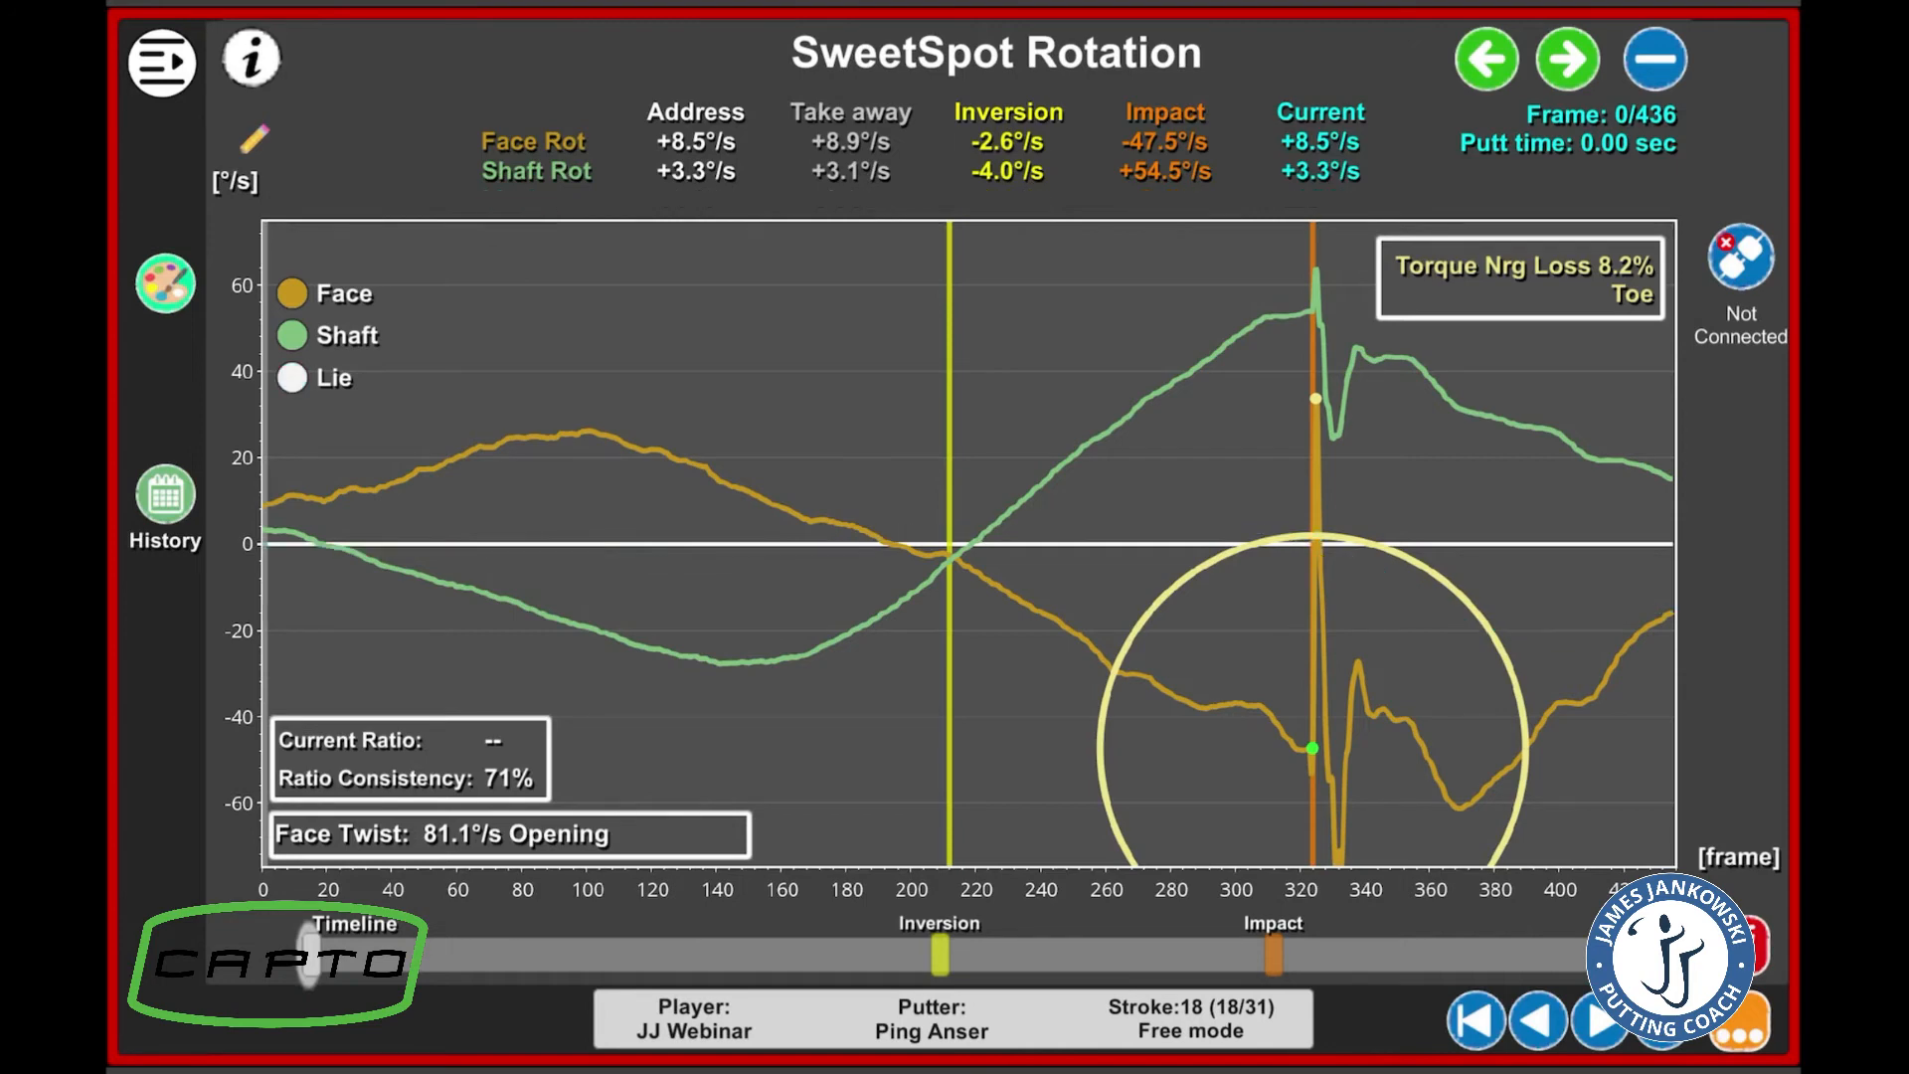
pyautogui.click(290, 334)
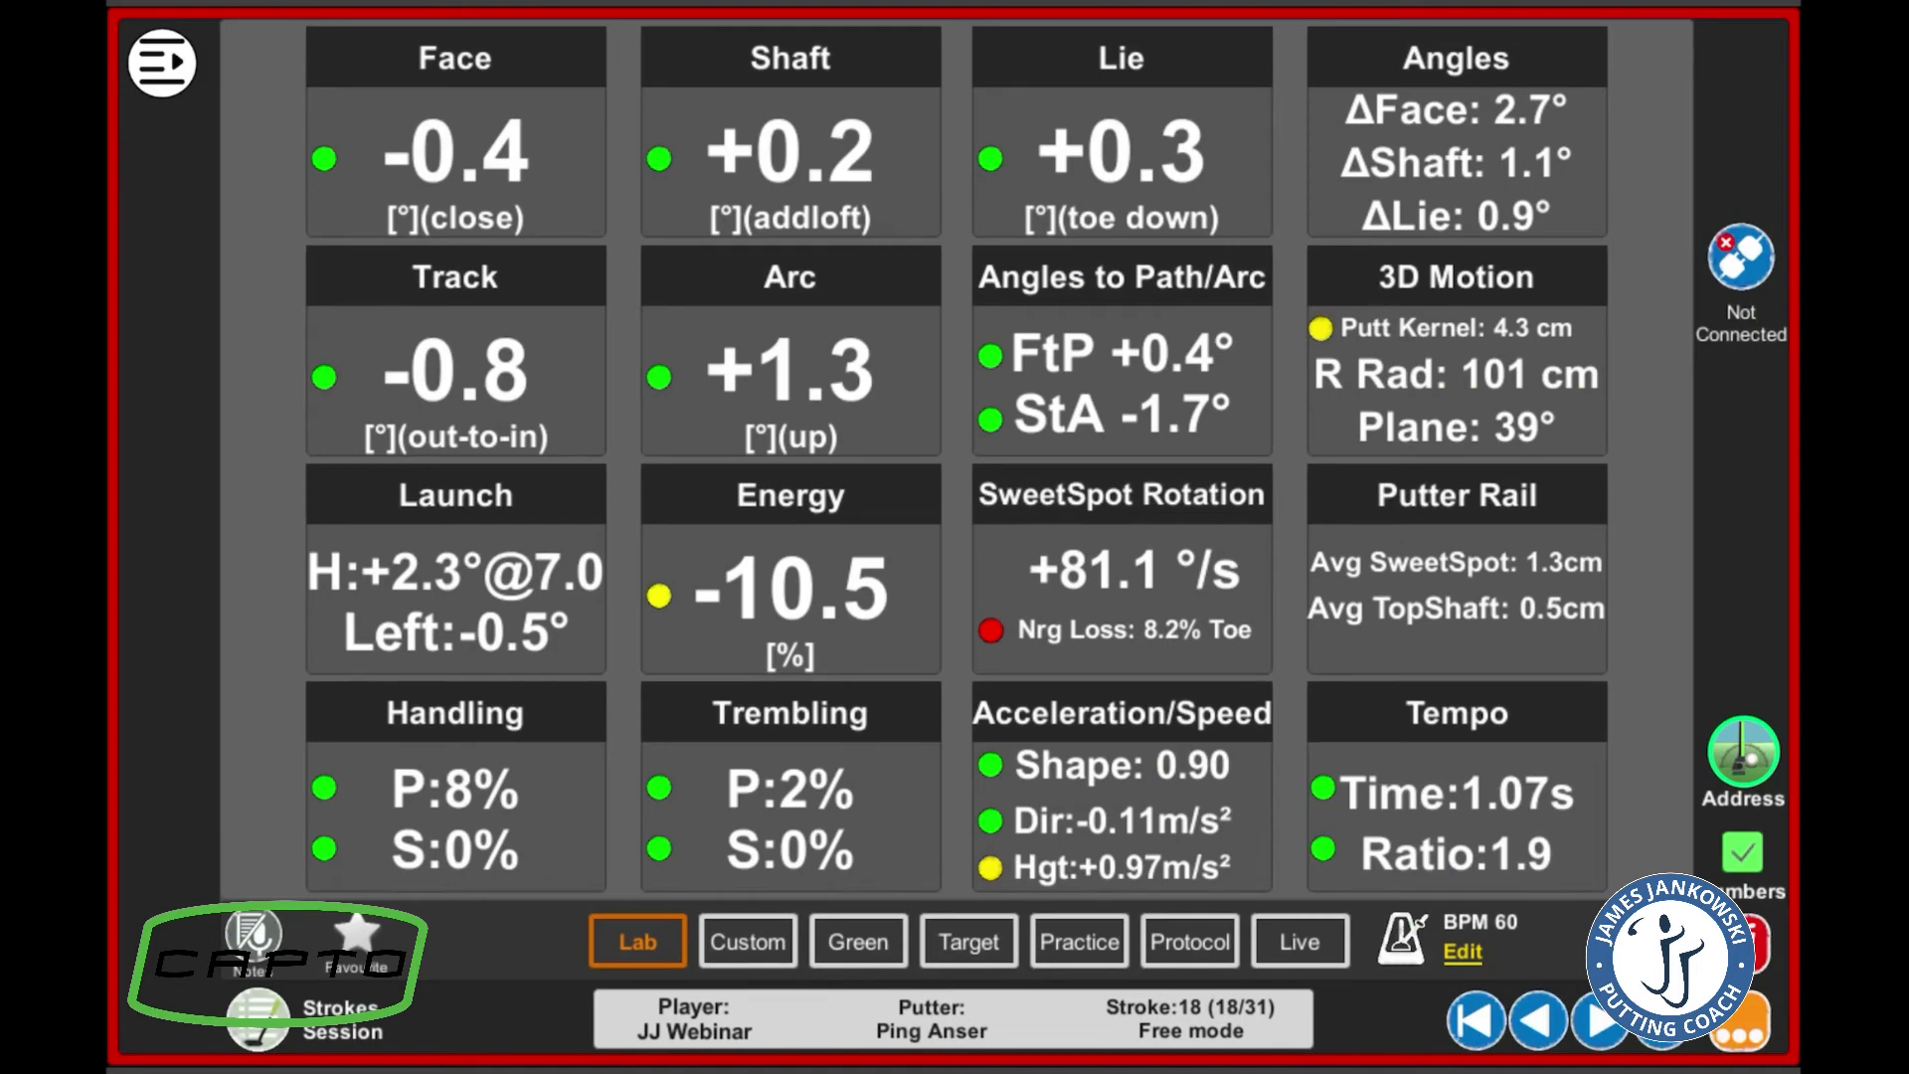
pyautogui.click(1452, 495)
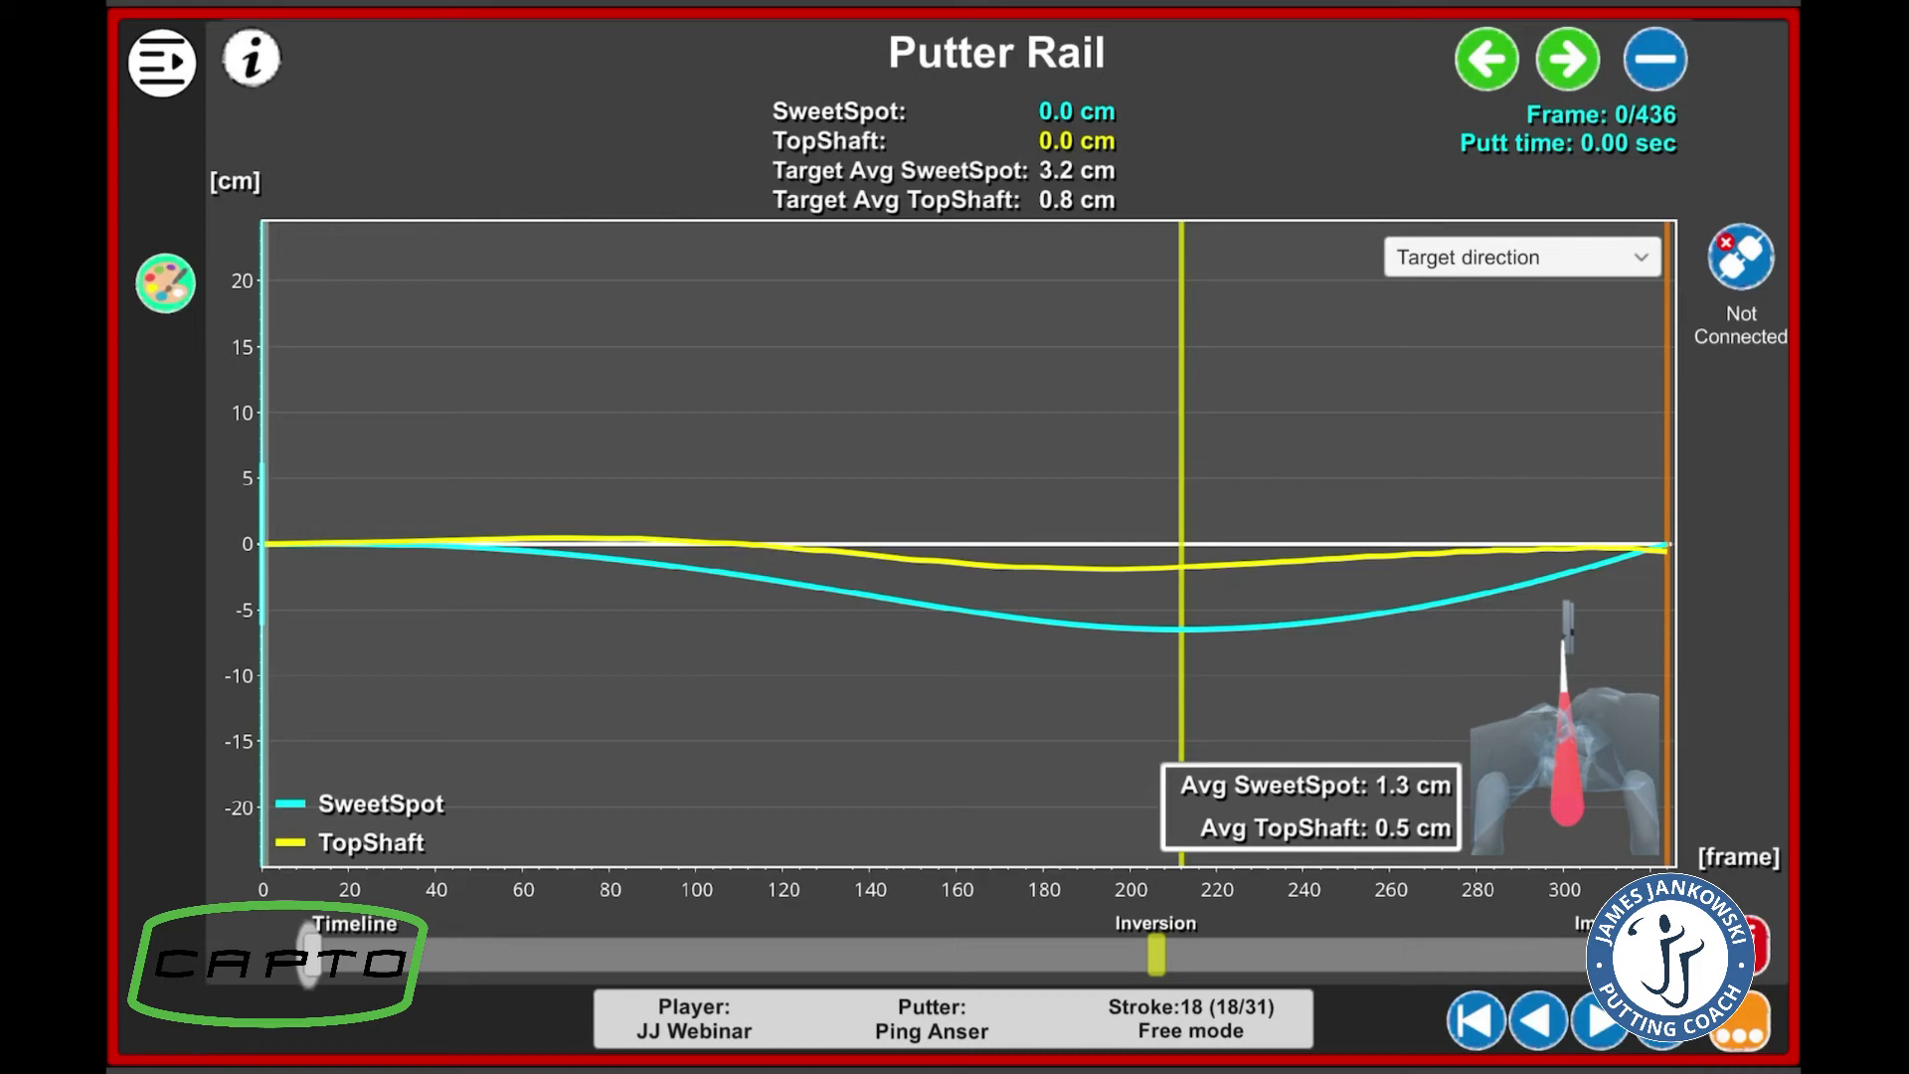
pyautogui.click(1522, 256)
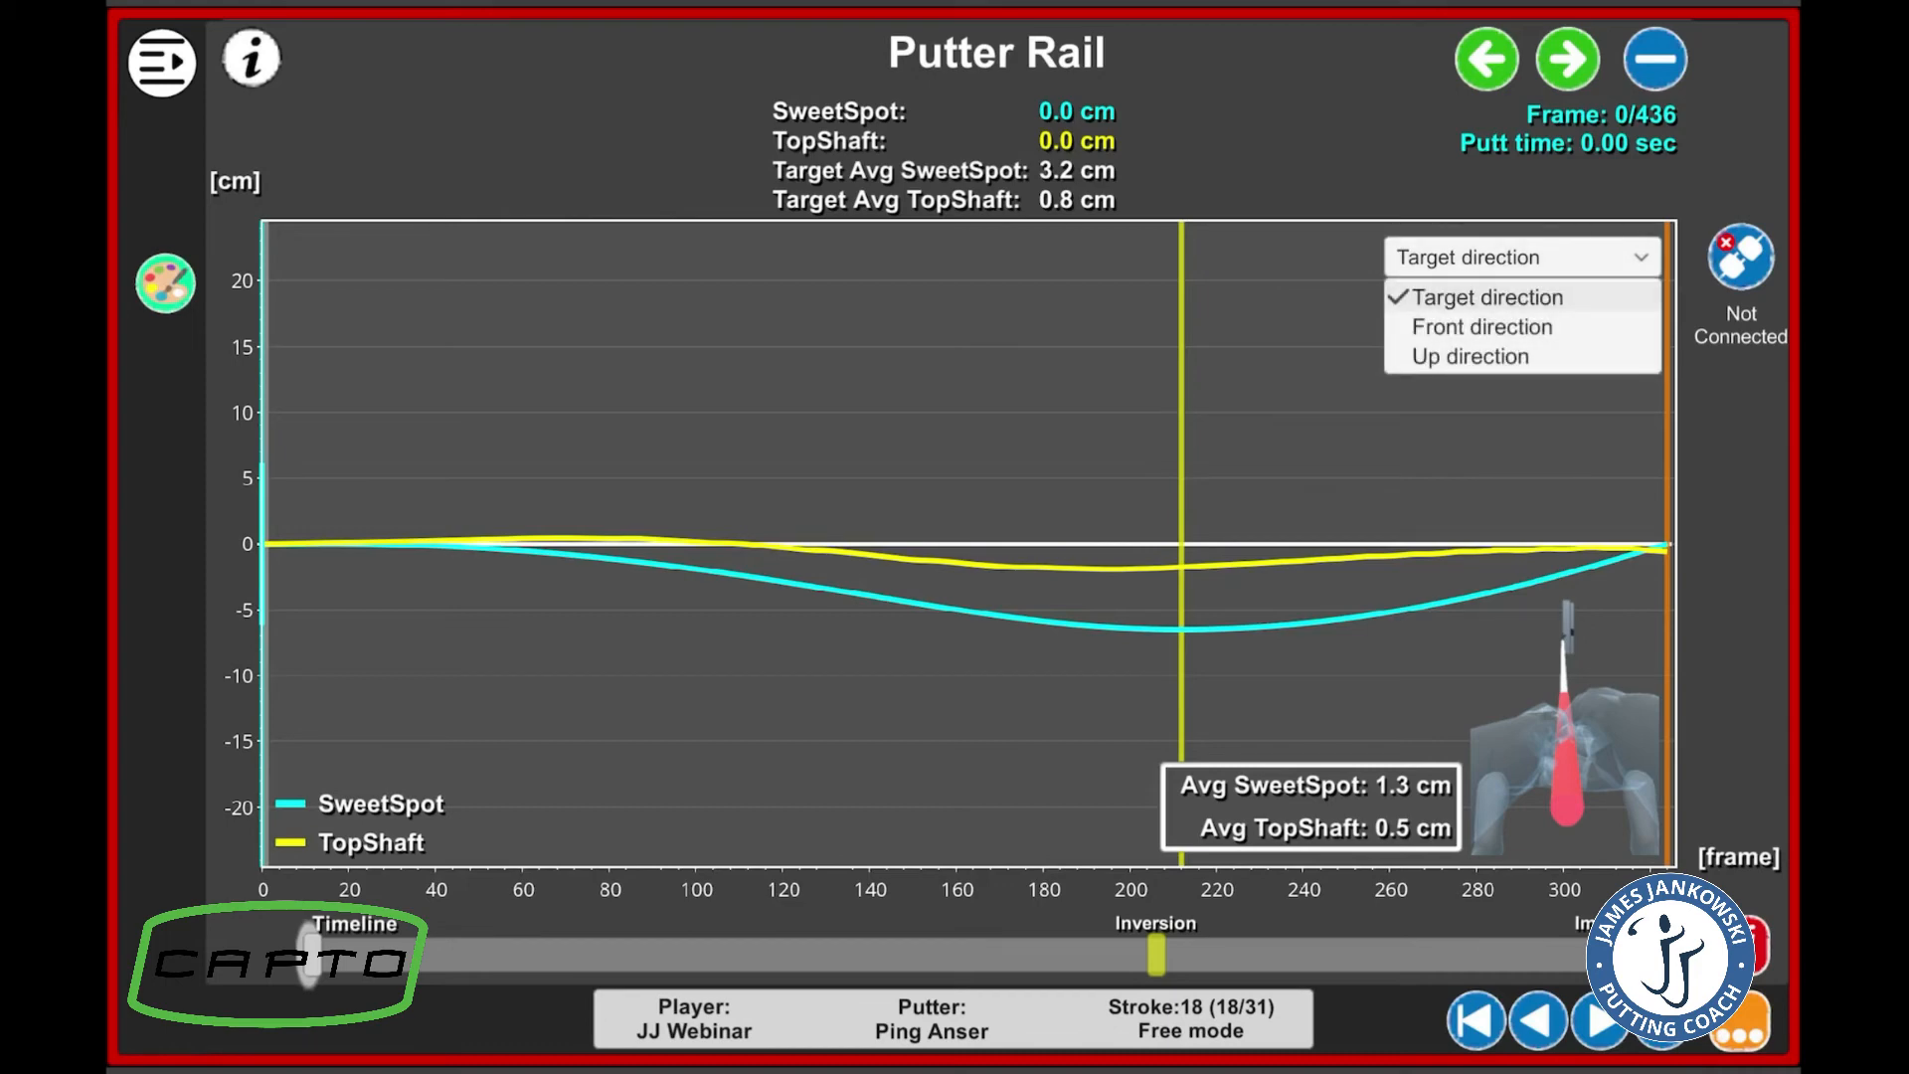
pyautogui.click(1488, 296)
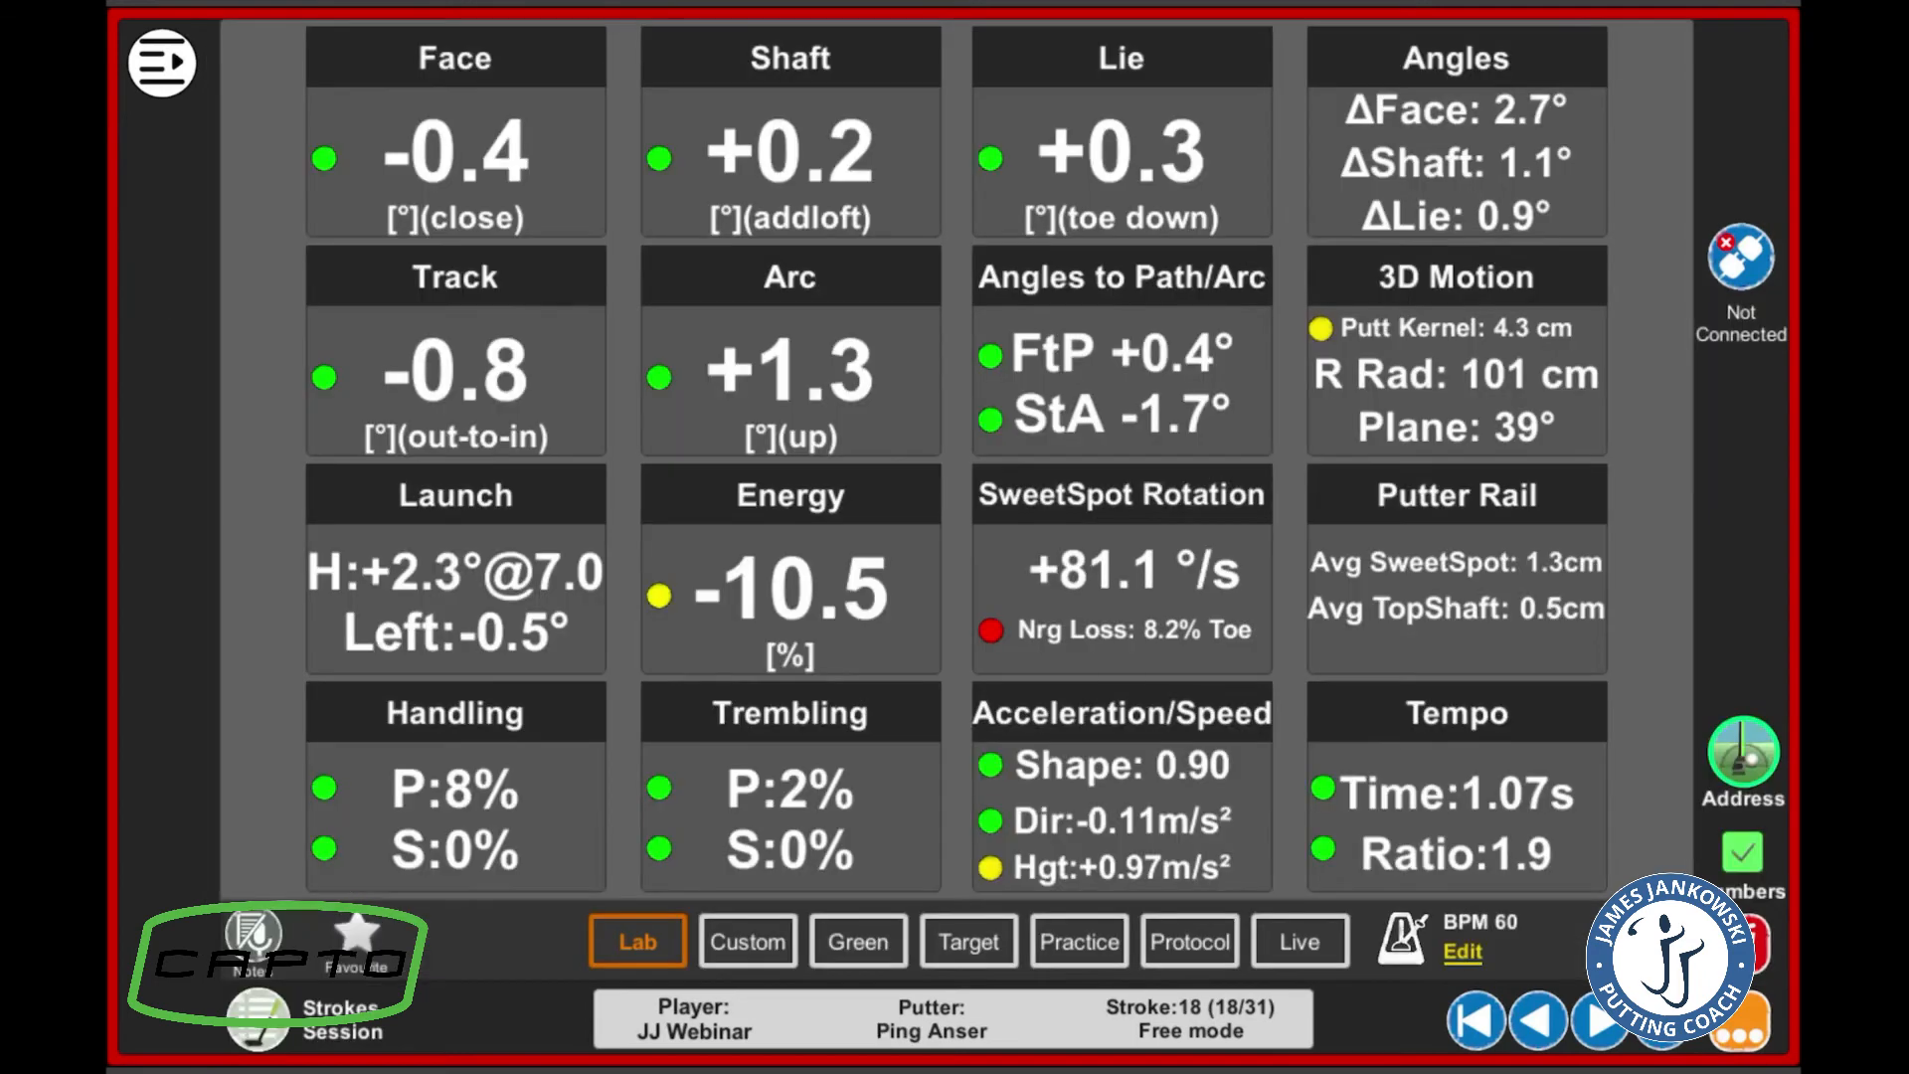
pyautogui.click(454, 712)
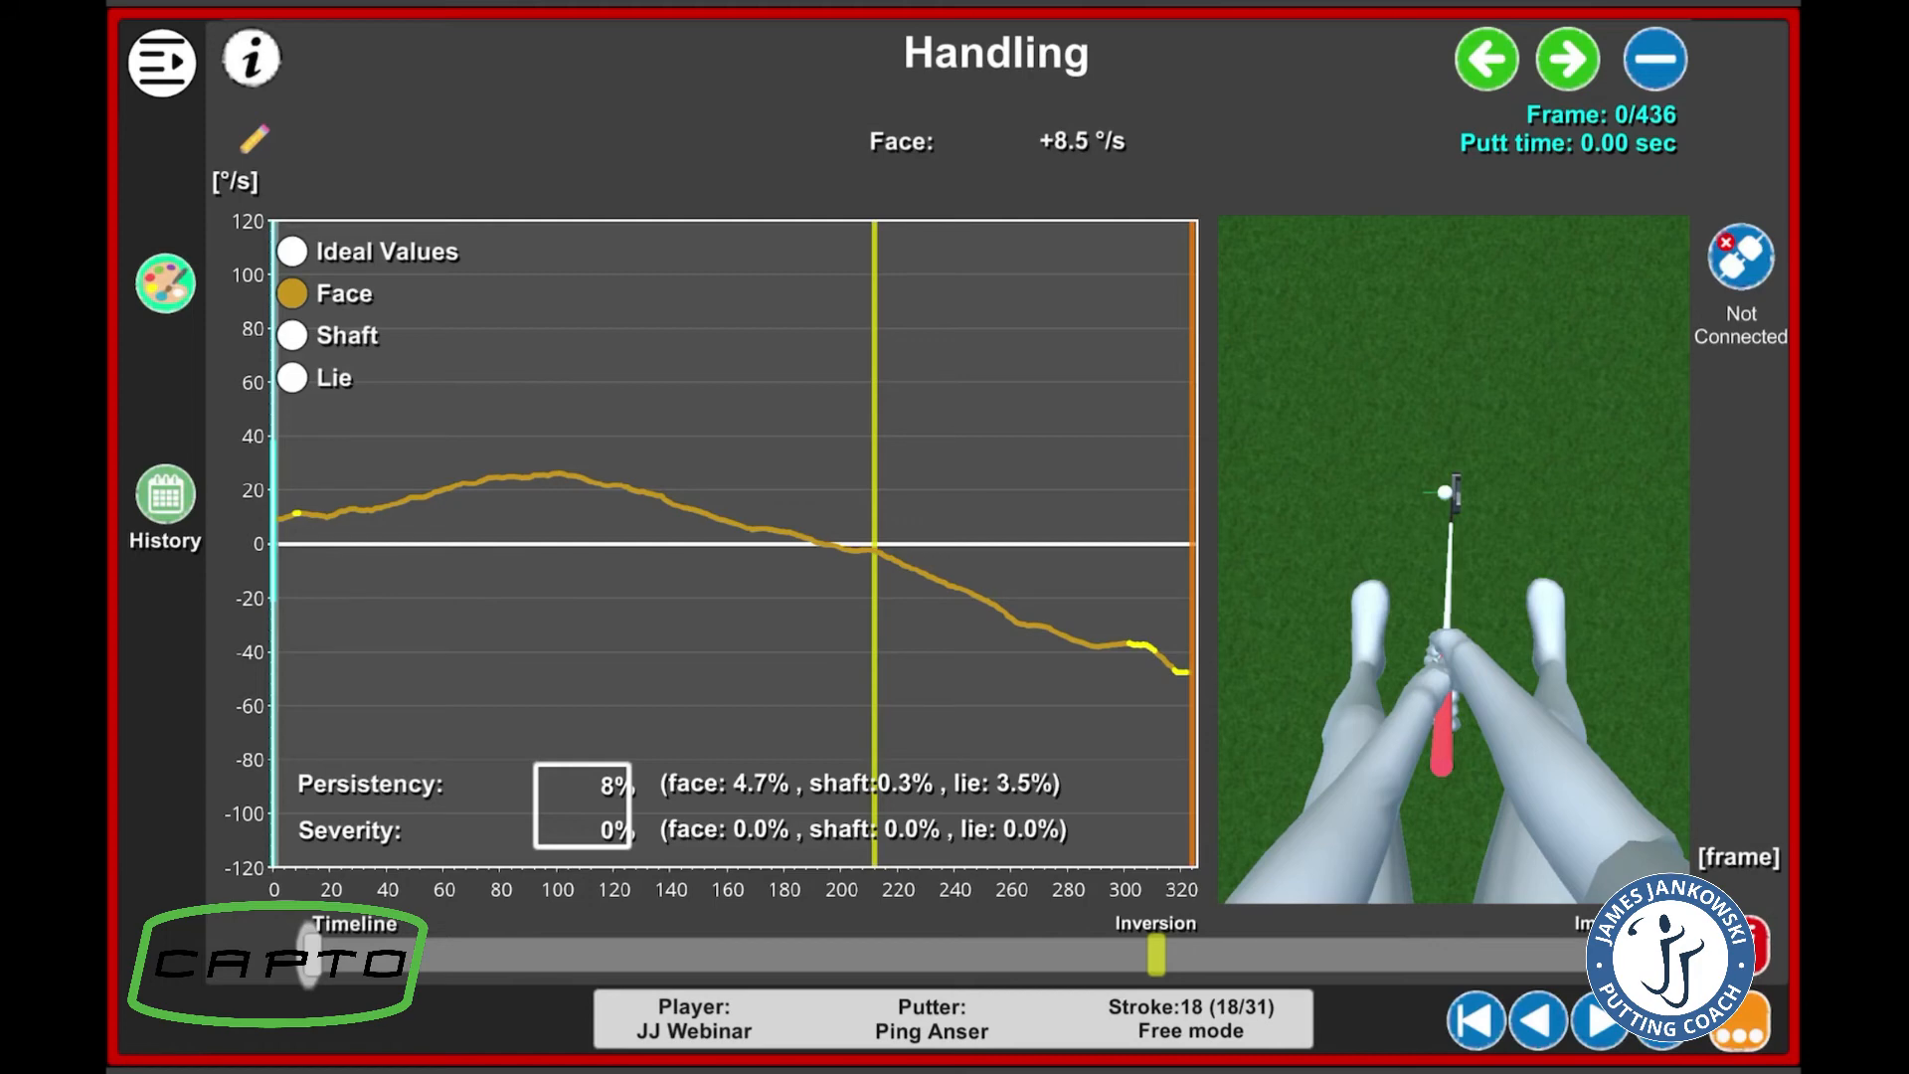
pyautogui.click(1565, 58)
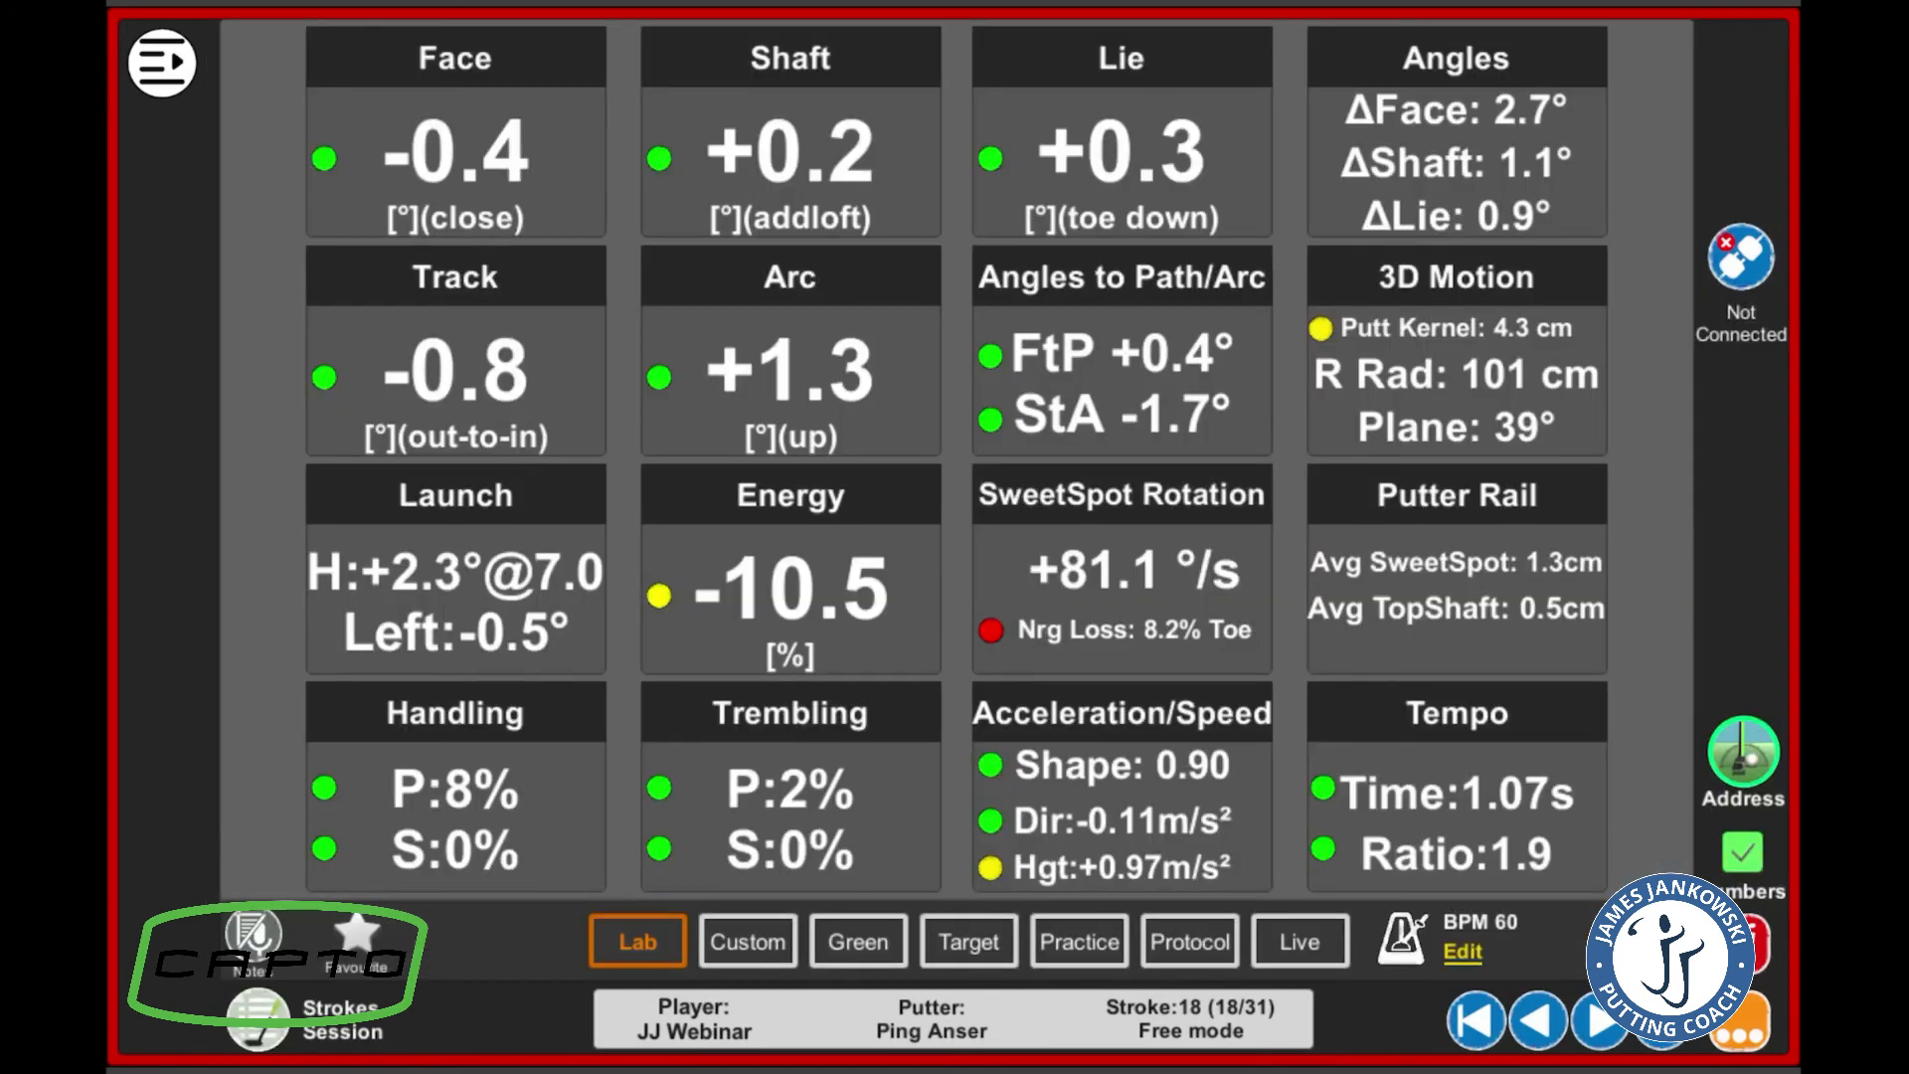
# View the Acceleration graph with gravity contribution toggled, then the Speed graph at max 4.3 km/h
pyautogui.click(1120, 792)
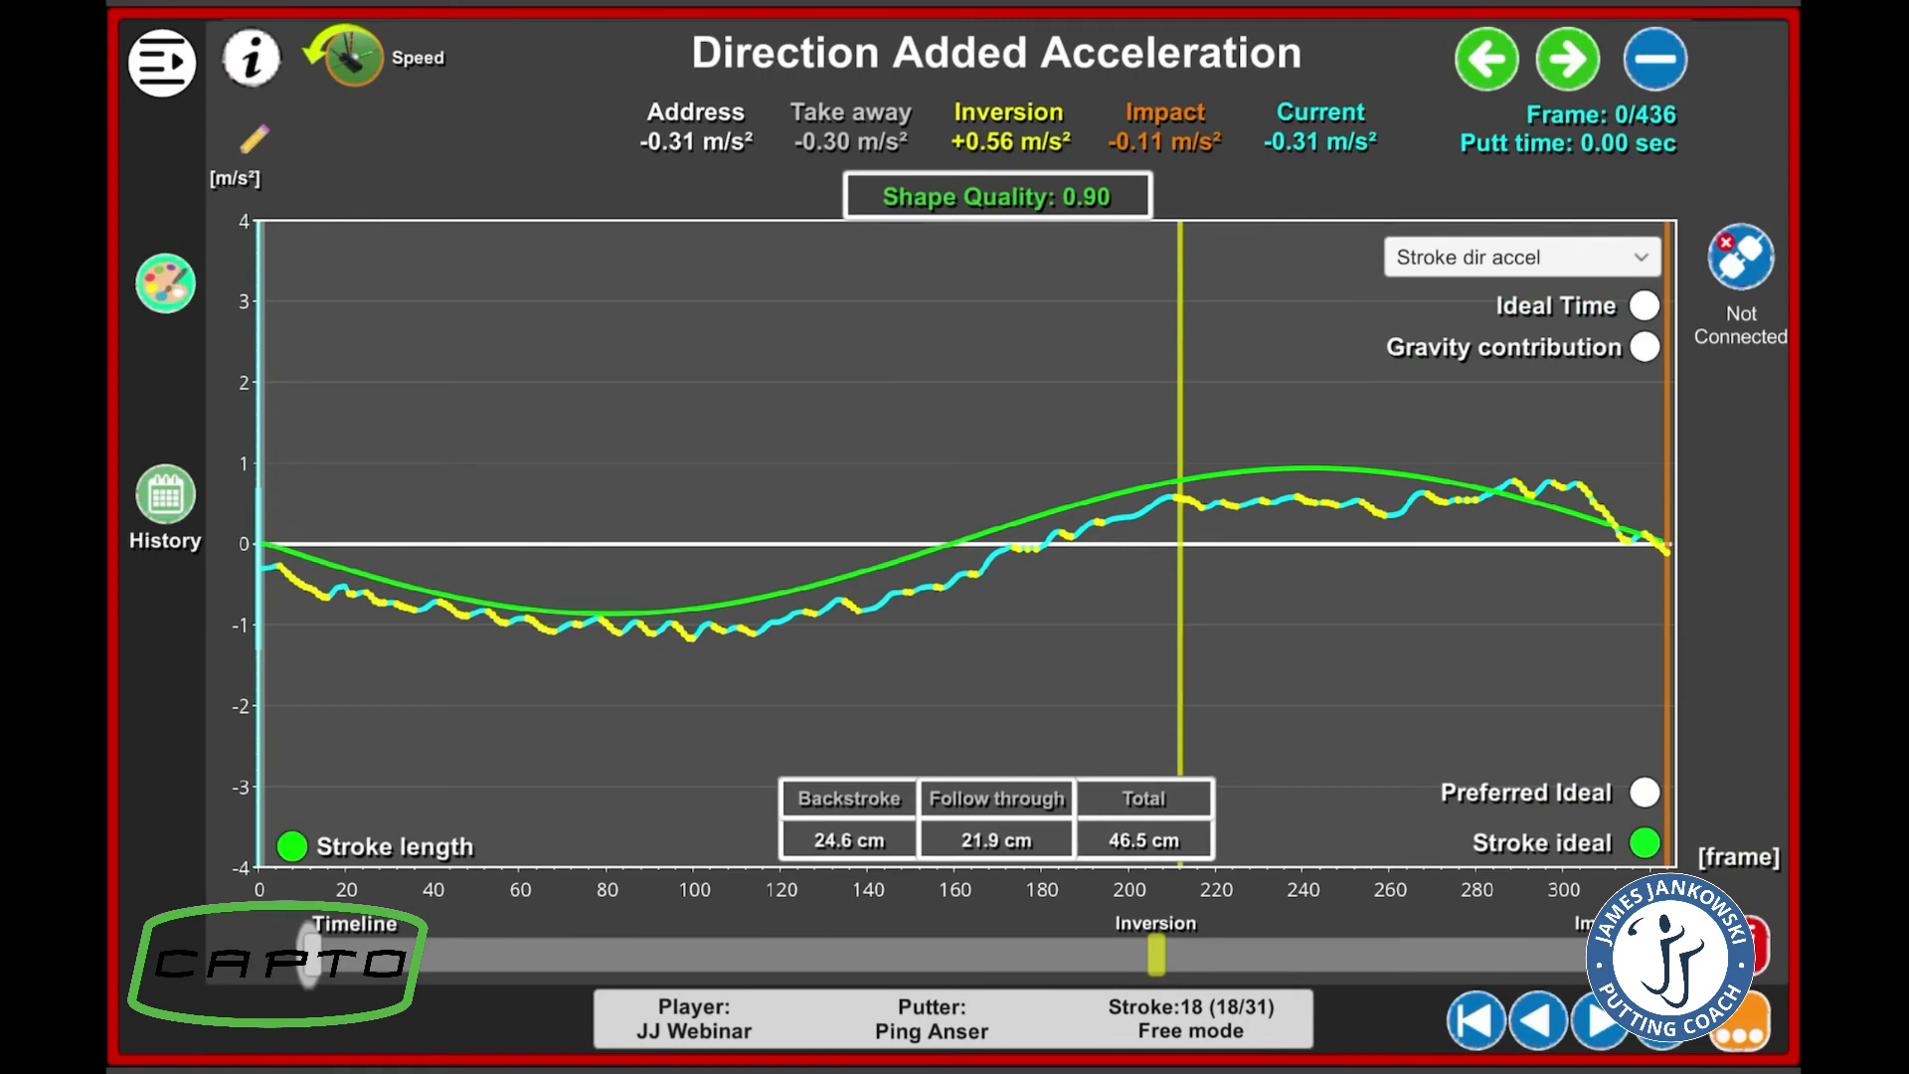
pyautogui.click(1643, 347)
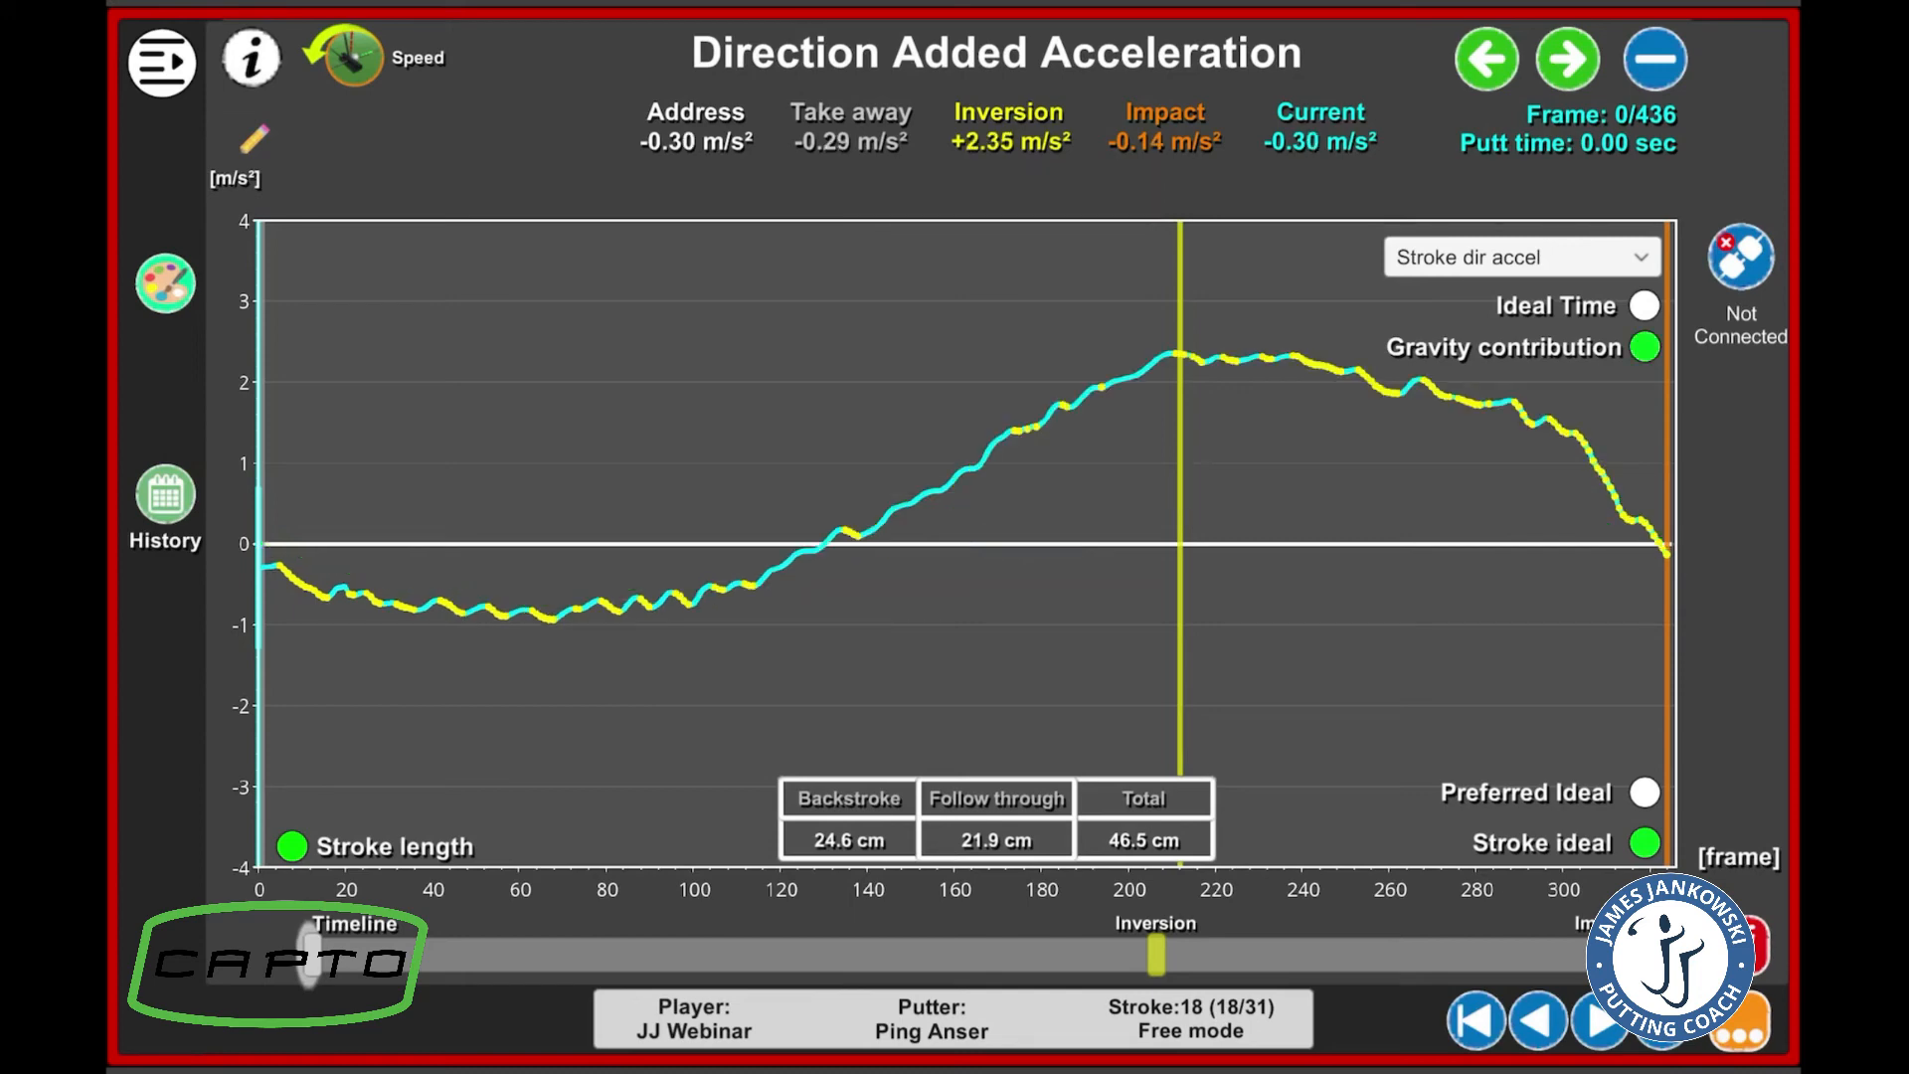
pyautogui.click(1643, 346)
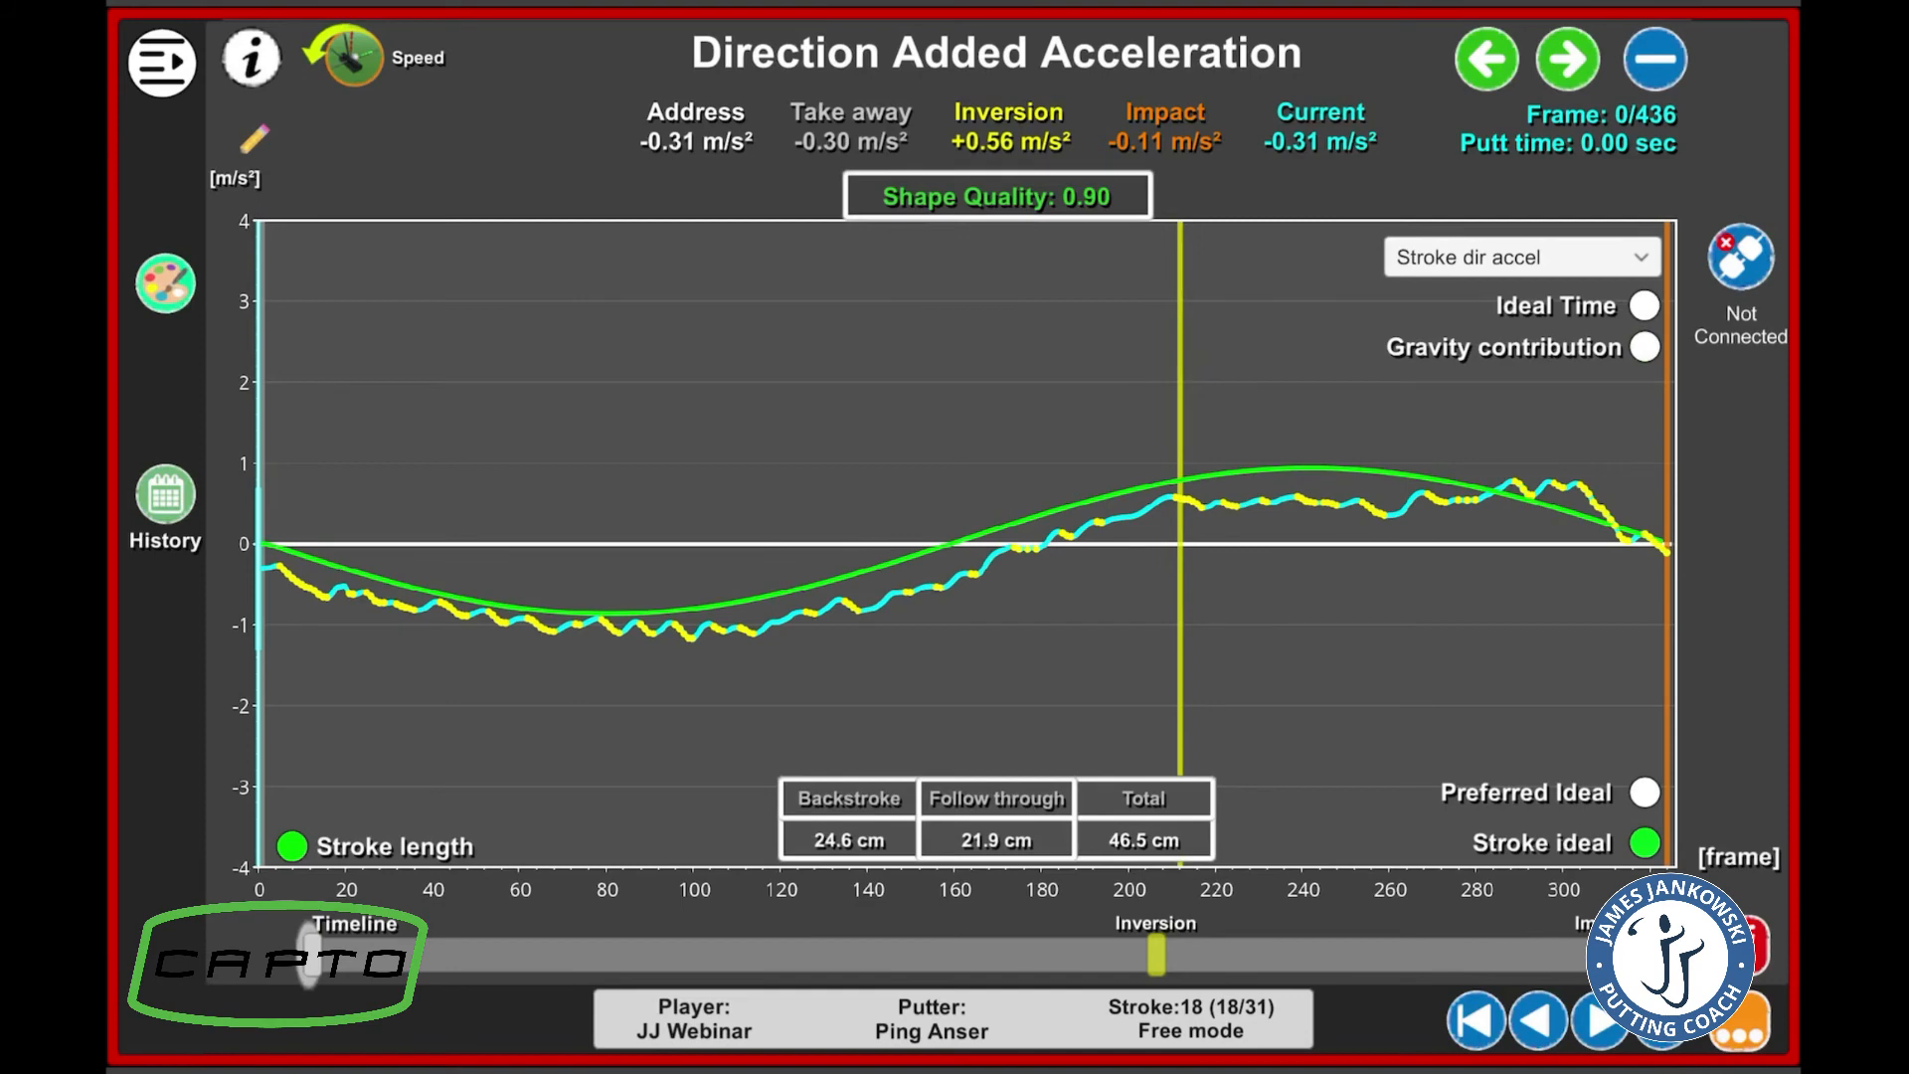
pyautogui.click(352, 58)
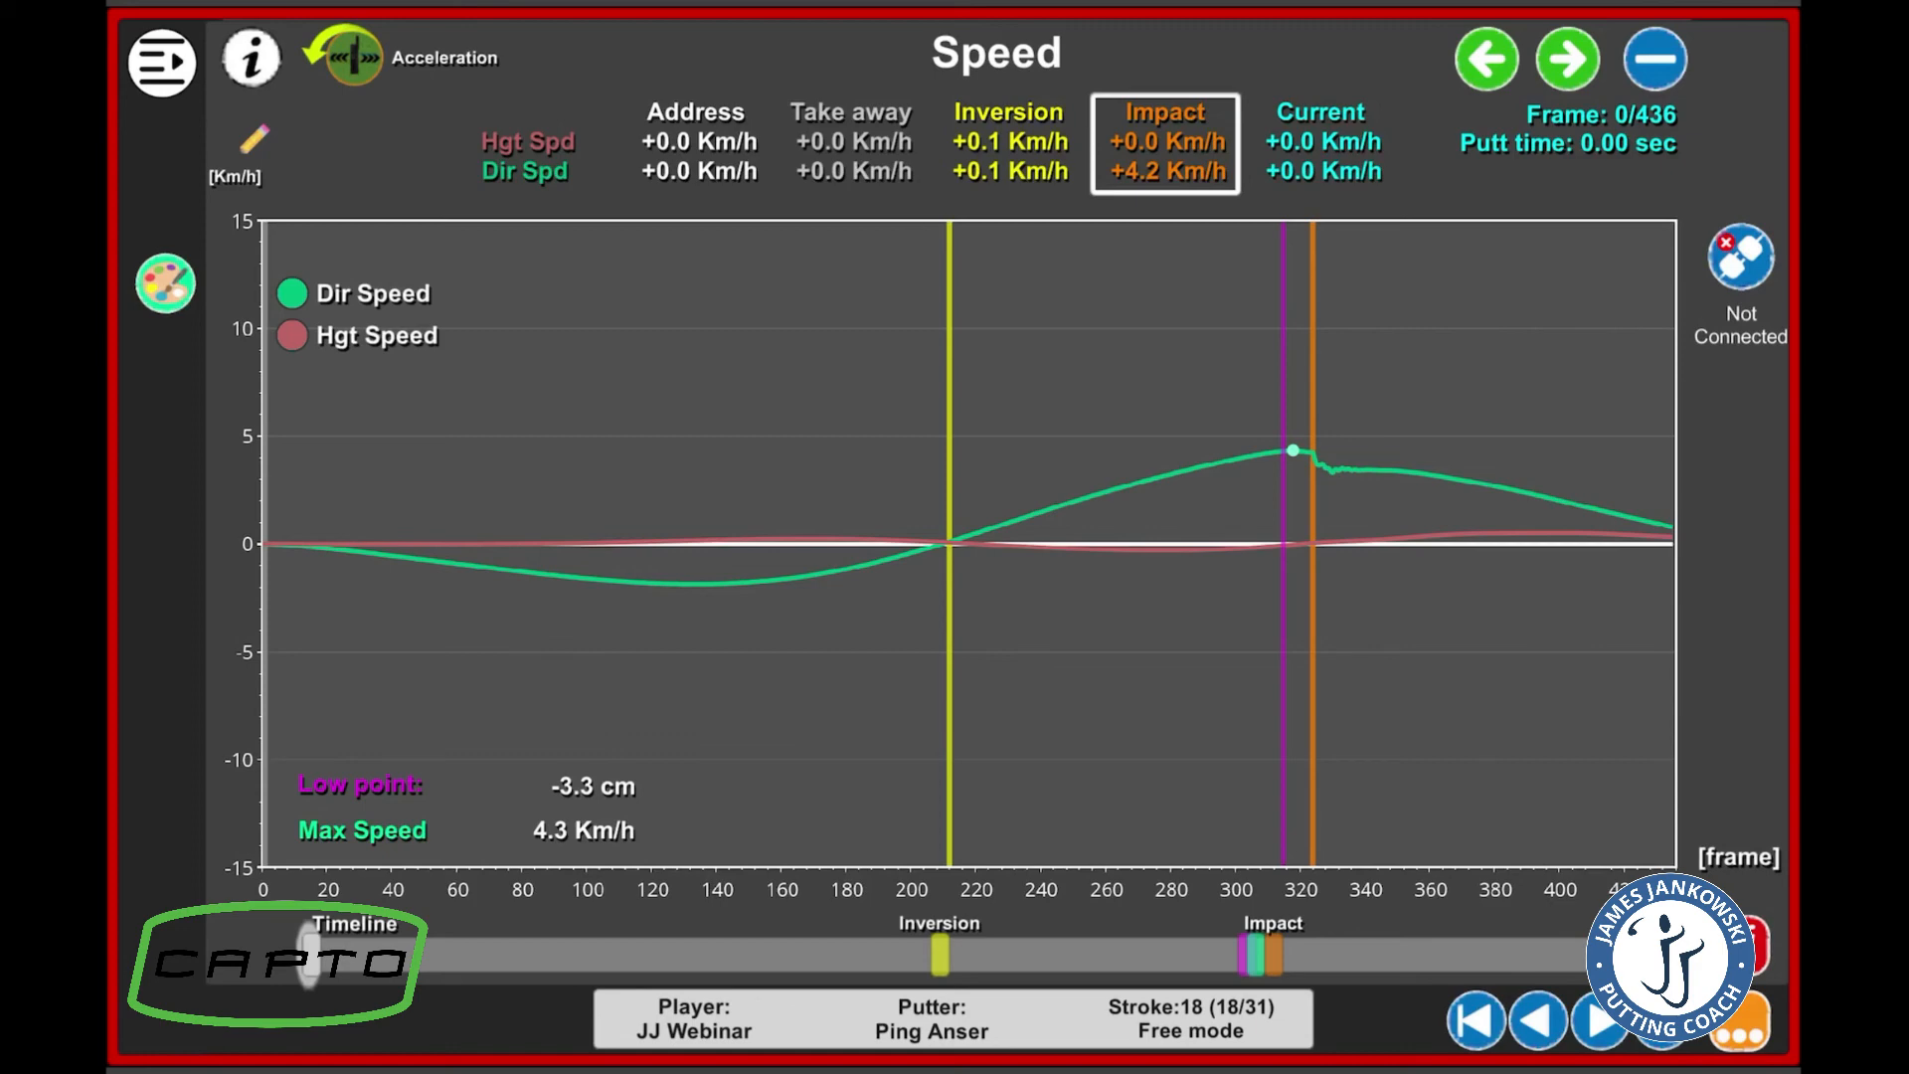
# Go back to the dashboard and show Tempo: 1.9 ratio at 56 BPM versus optimal 2.0 at 61 BPM
pyautogui.click(161, 61)
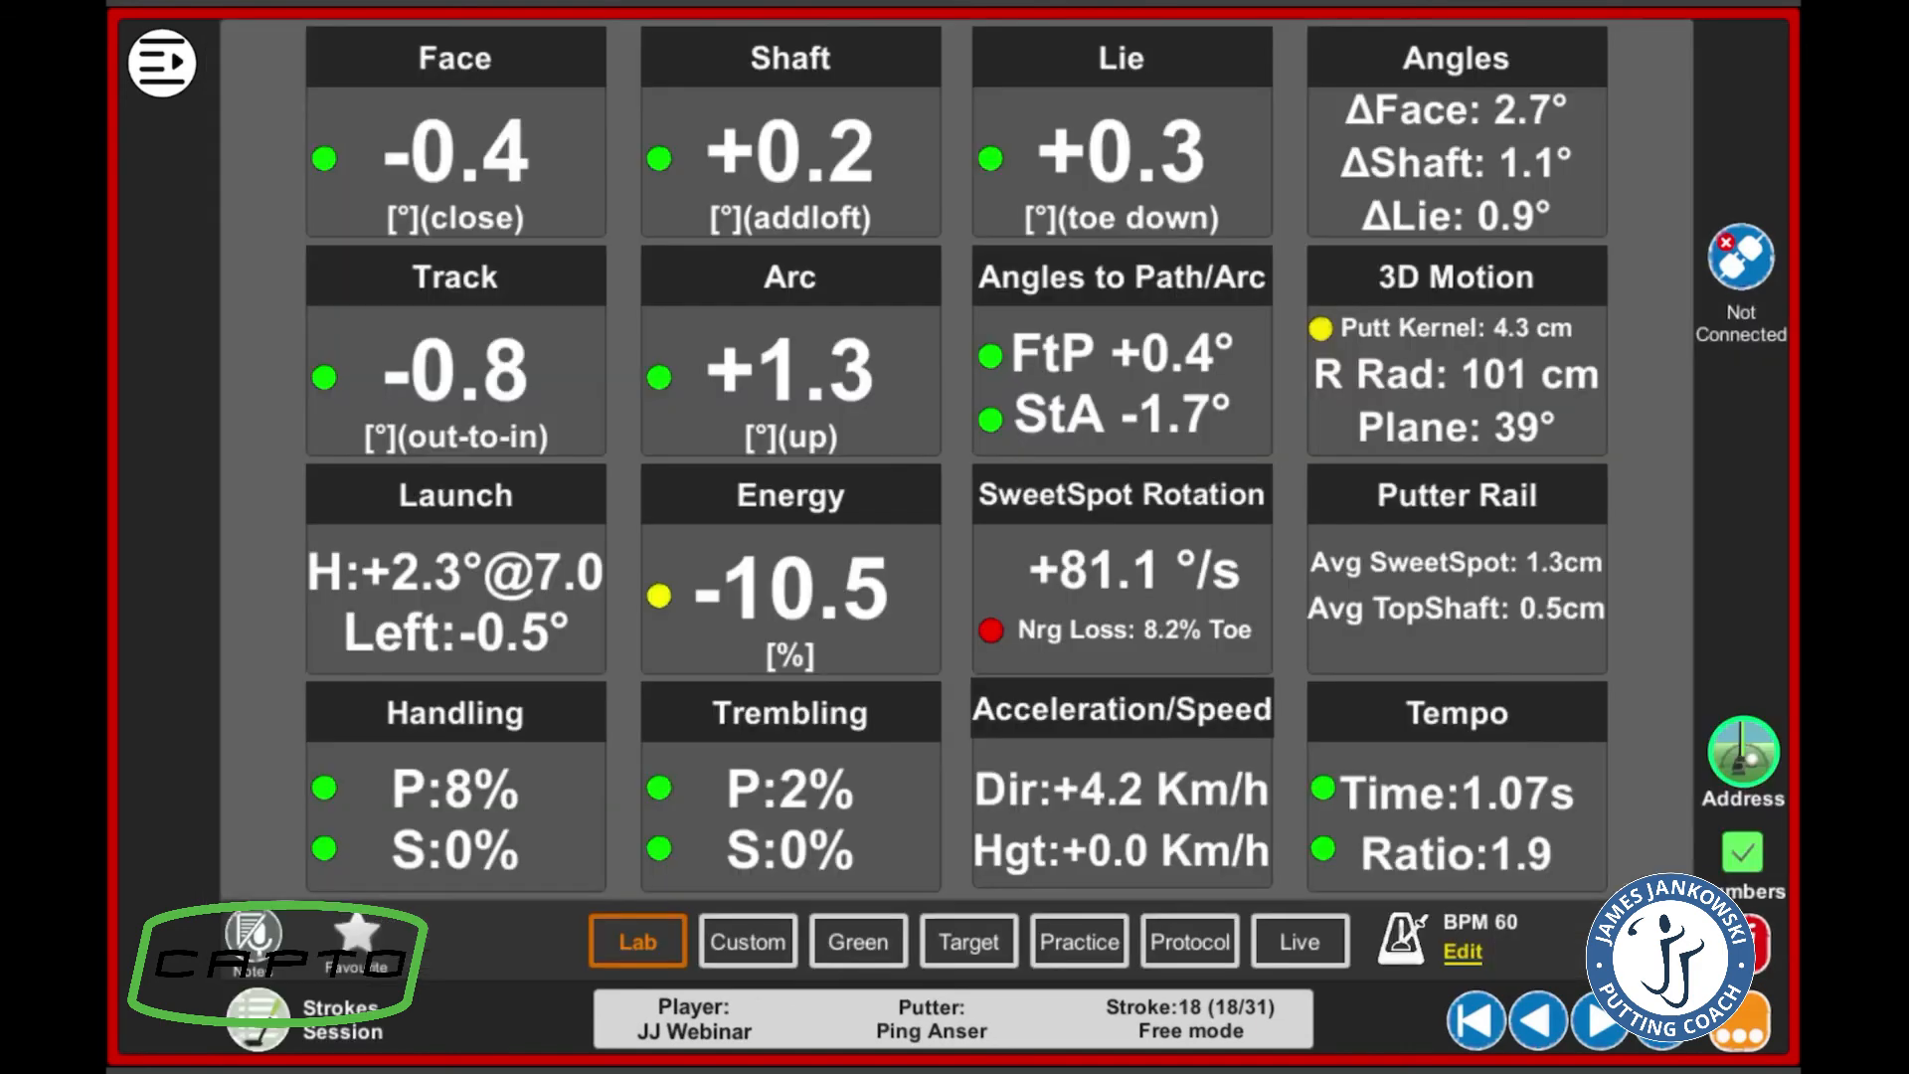
pyautogui.click(1453, 712)
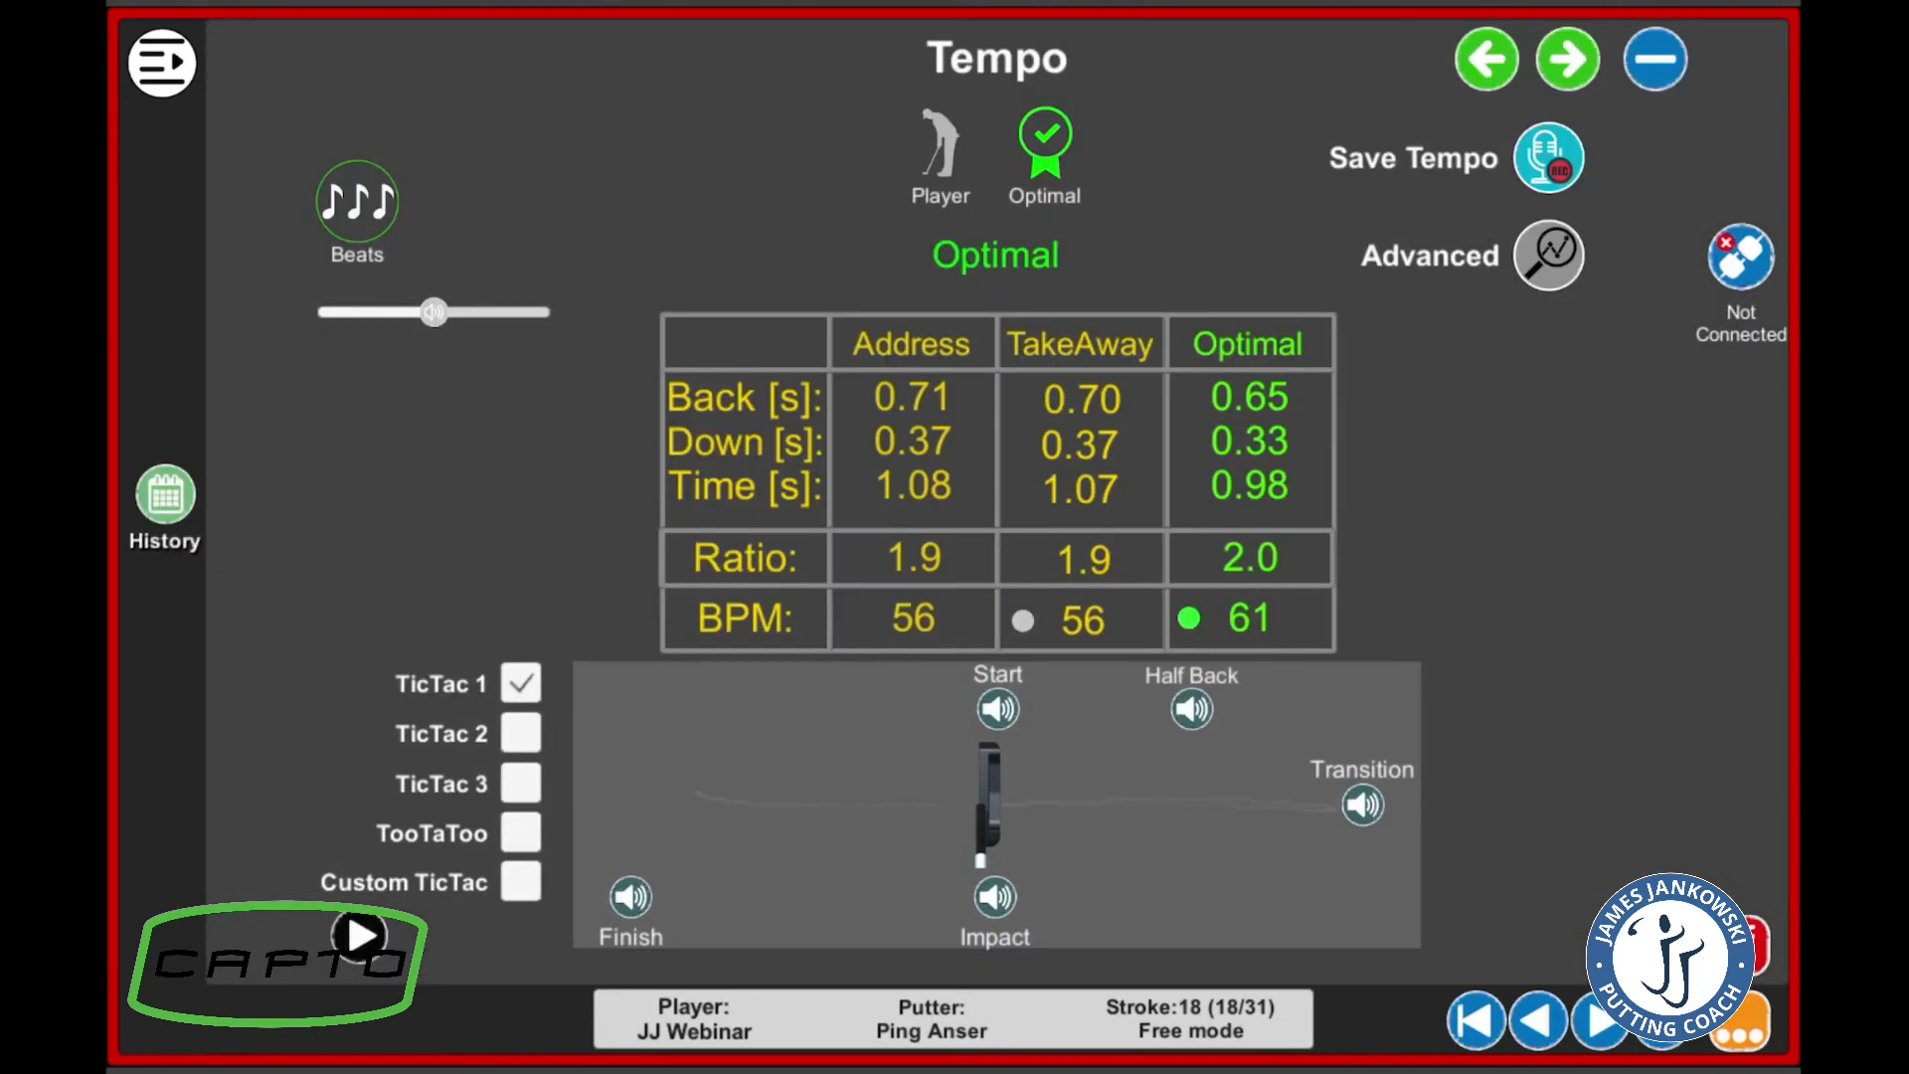